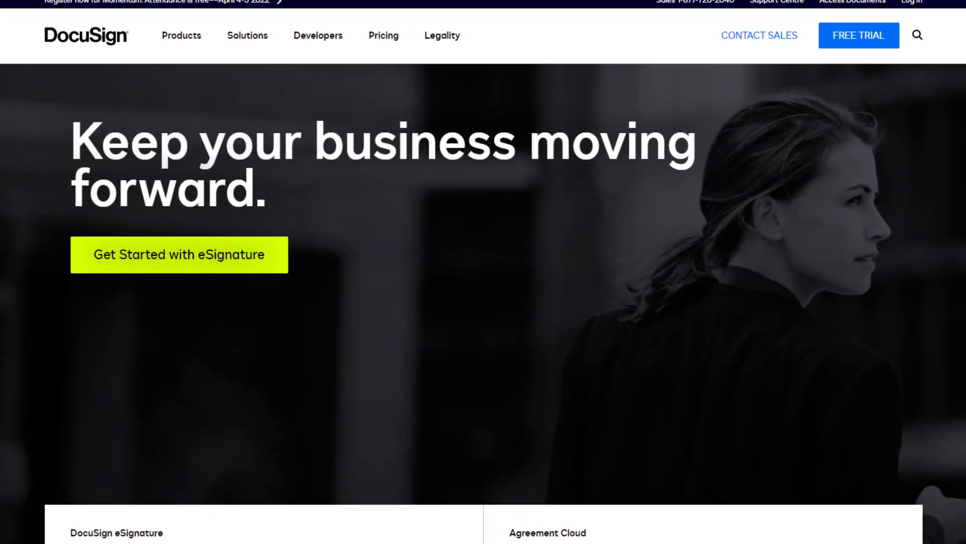
Go to DocuSign's Pricing page listing the eSignature plans
left_click(383, 35)
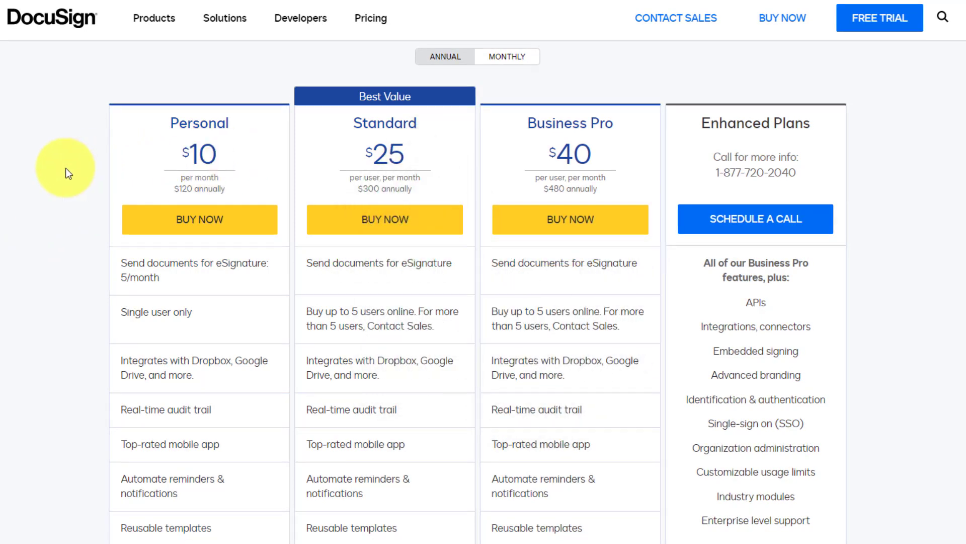
mouse_move(99, 276)
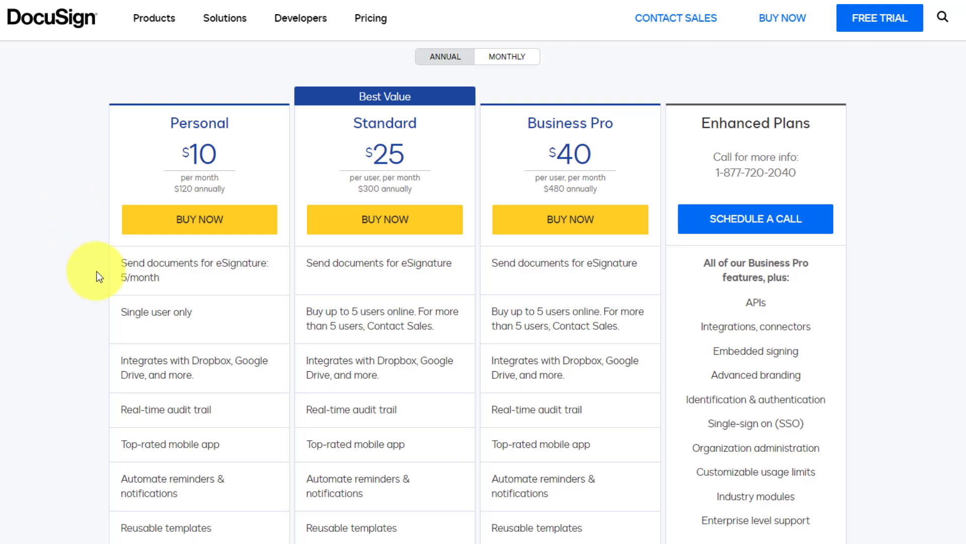
mouse_move(101, 276)
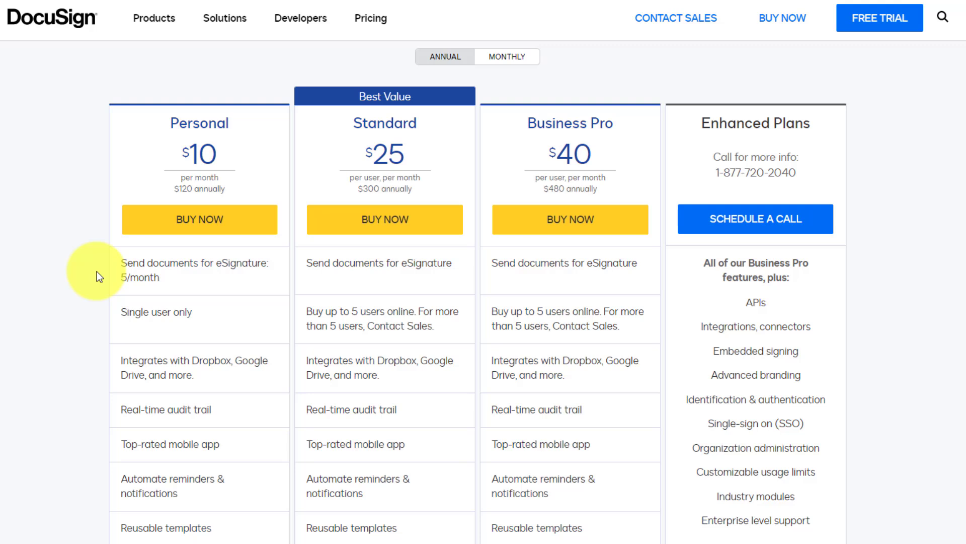
mouse_move(293, 85)
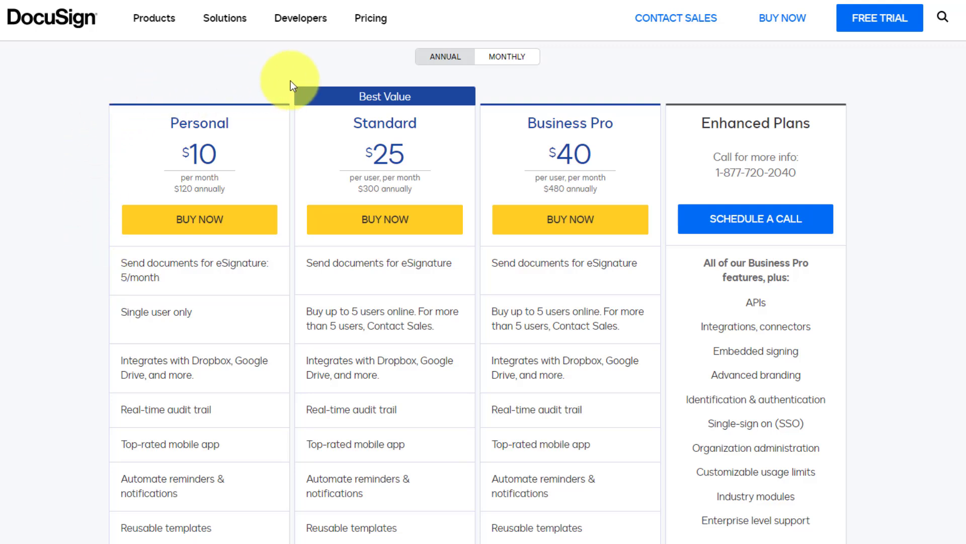
mouse_move(267, 83)
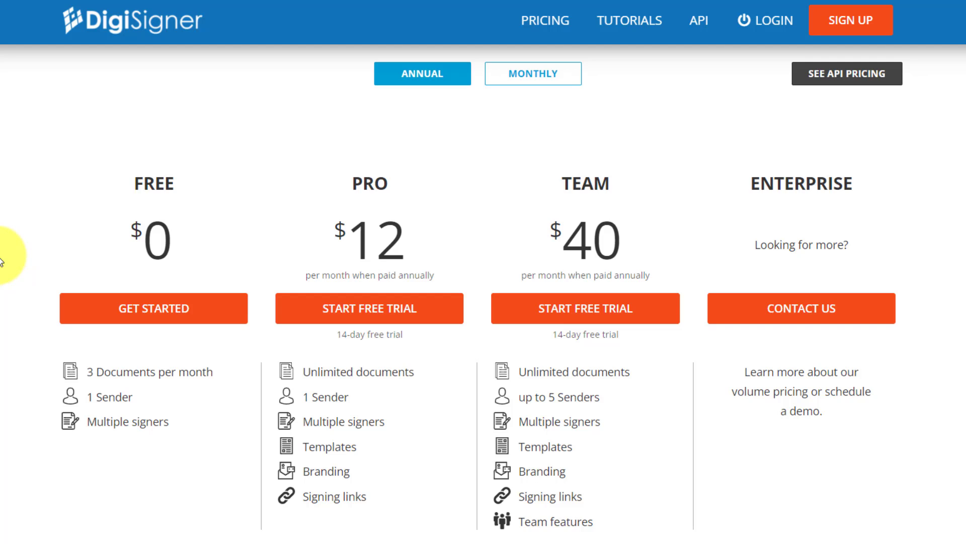
mouse_move(83, 247)
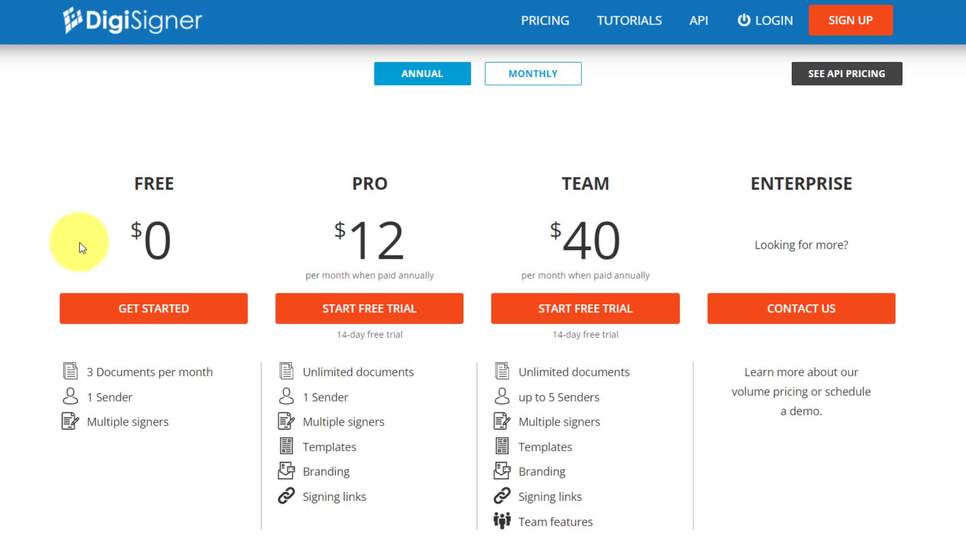
mouse_move(38, 380)
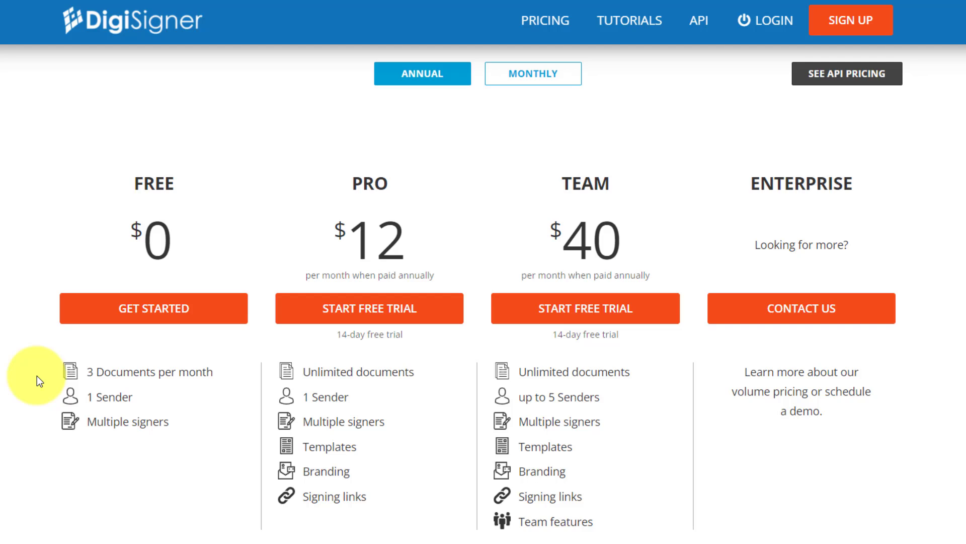
mouse_move(43, 342)
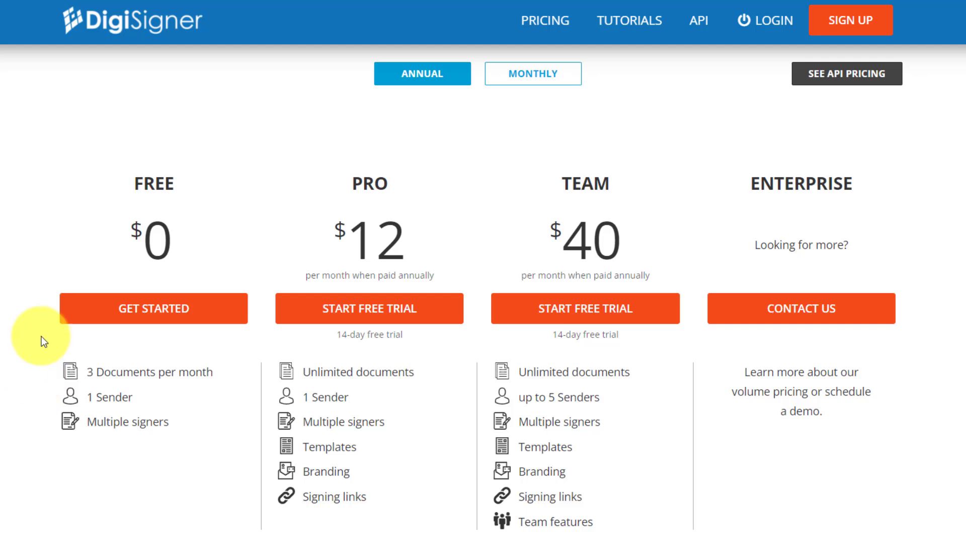
mouse_move(459, 234)
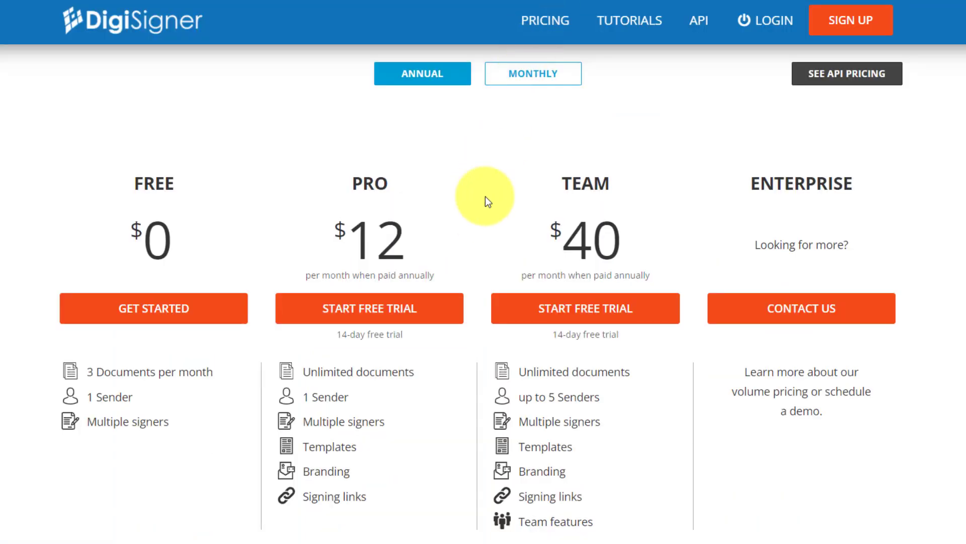
mouse_move(496, 199)
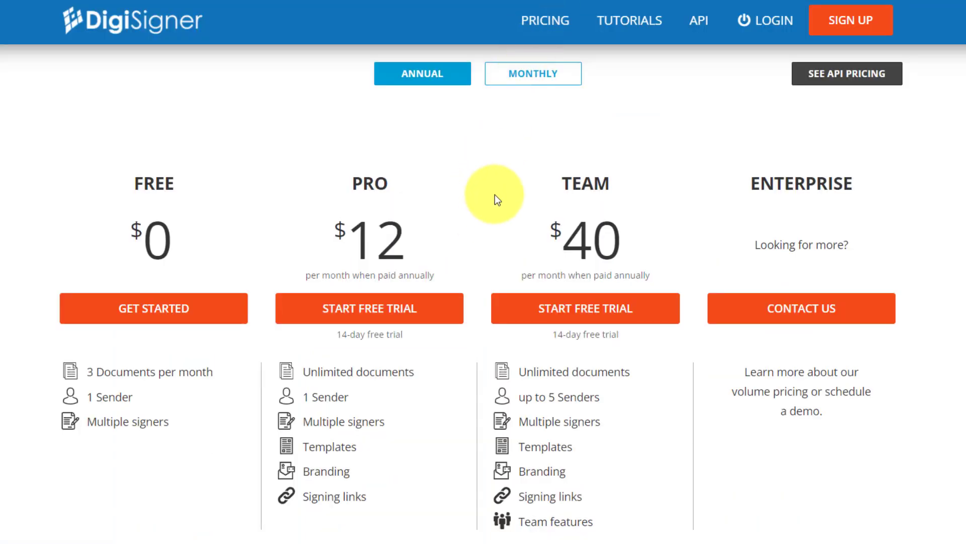
mouse_move(651, 242)
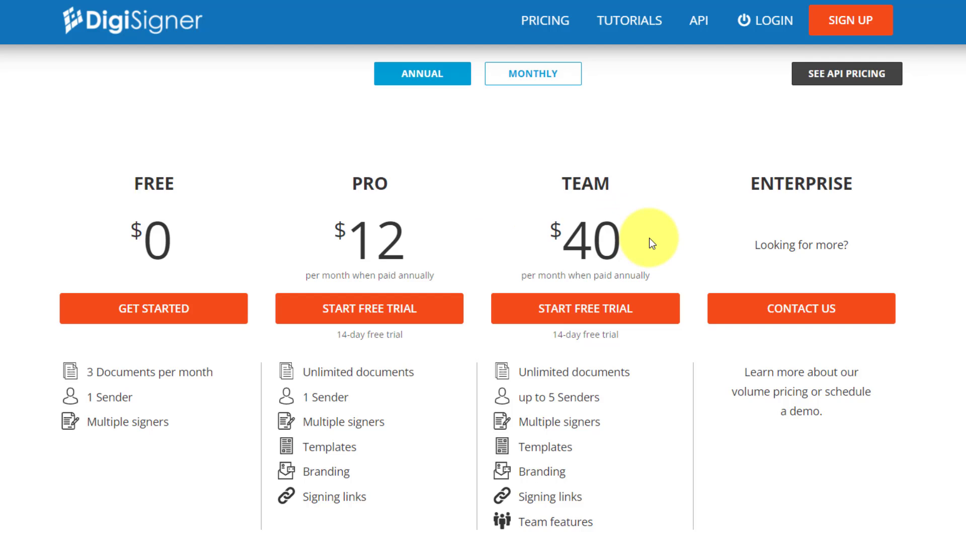
mouse_move(637, 413)
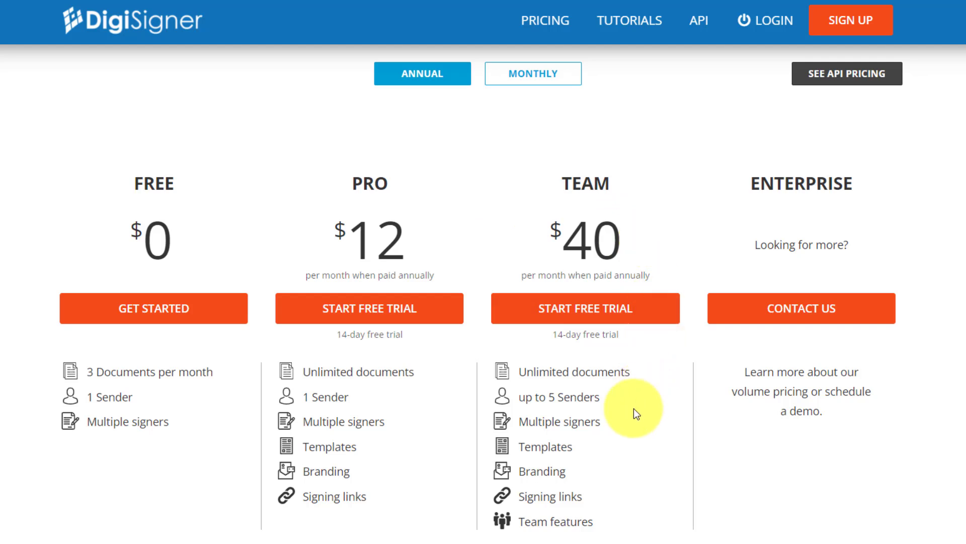
mouse_move(486, 69)
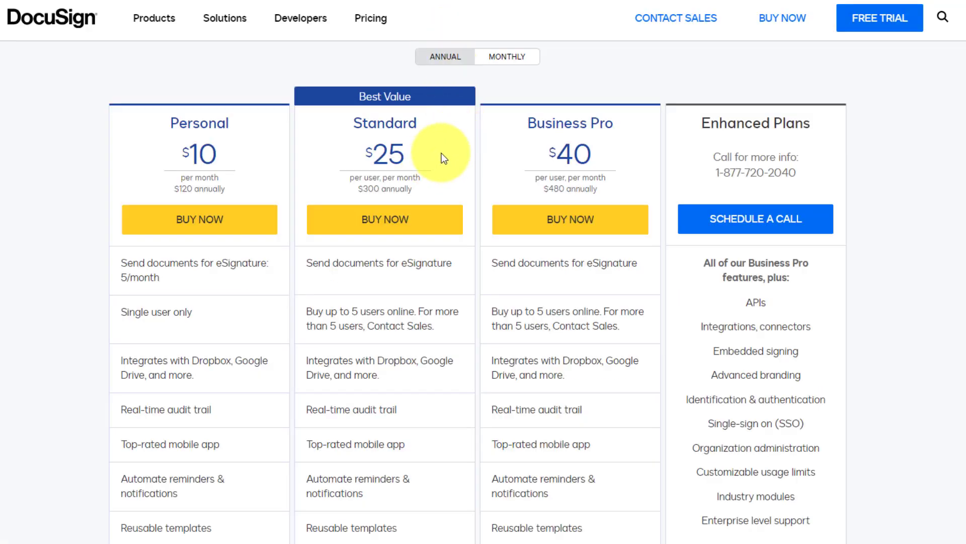
mouse_move(422, 159)
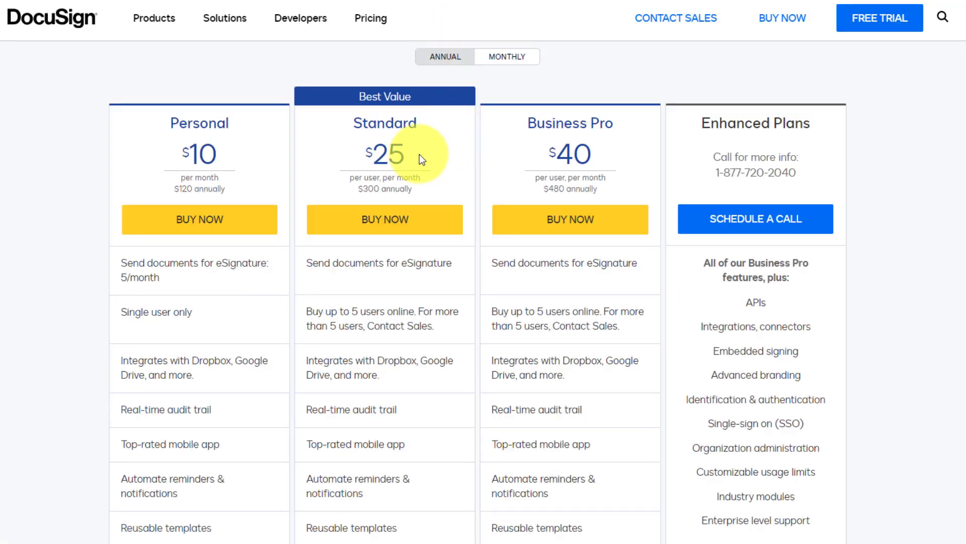
mouse_move(464, 127)
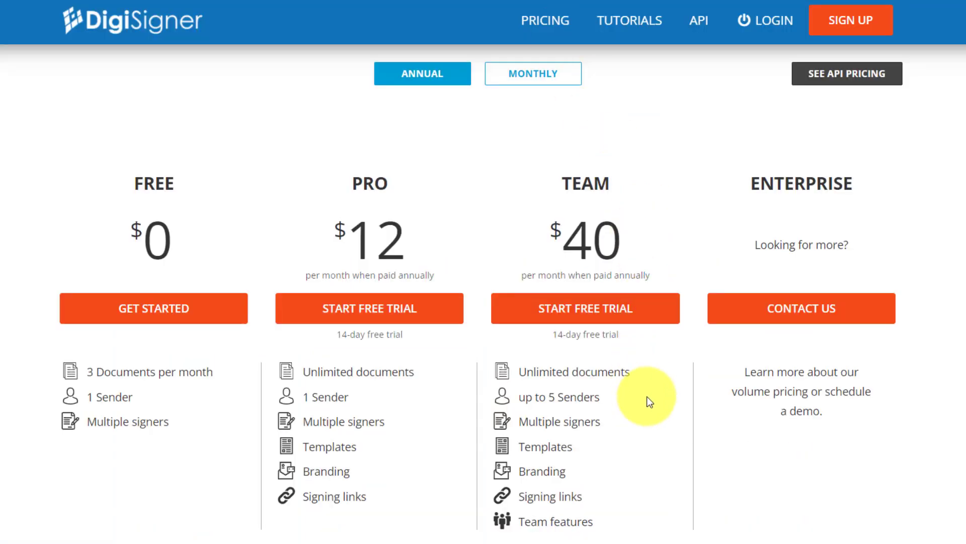
mouse_move(637, 393)
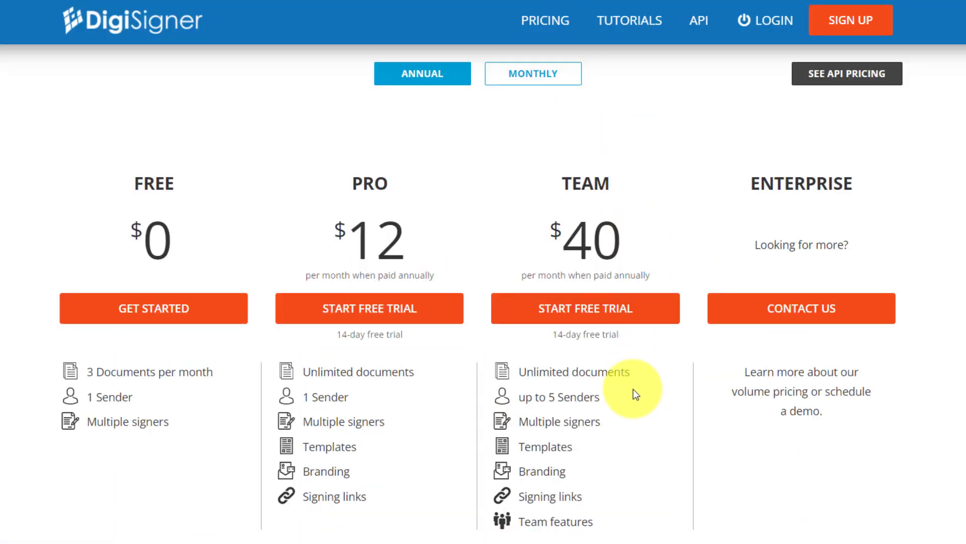
mouse_move(629, 392)
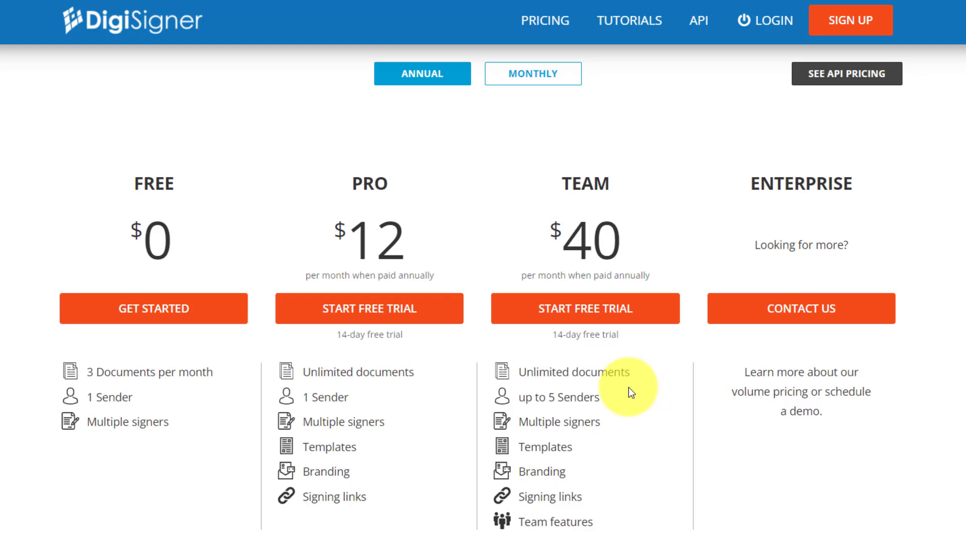
mouse_move(193, 127)
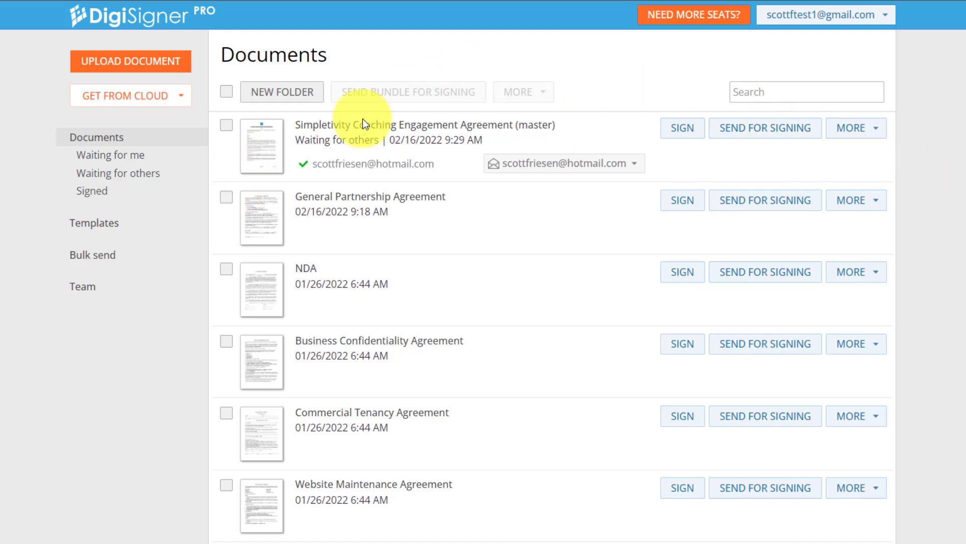
mouse_move(180, 457)
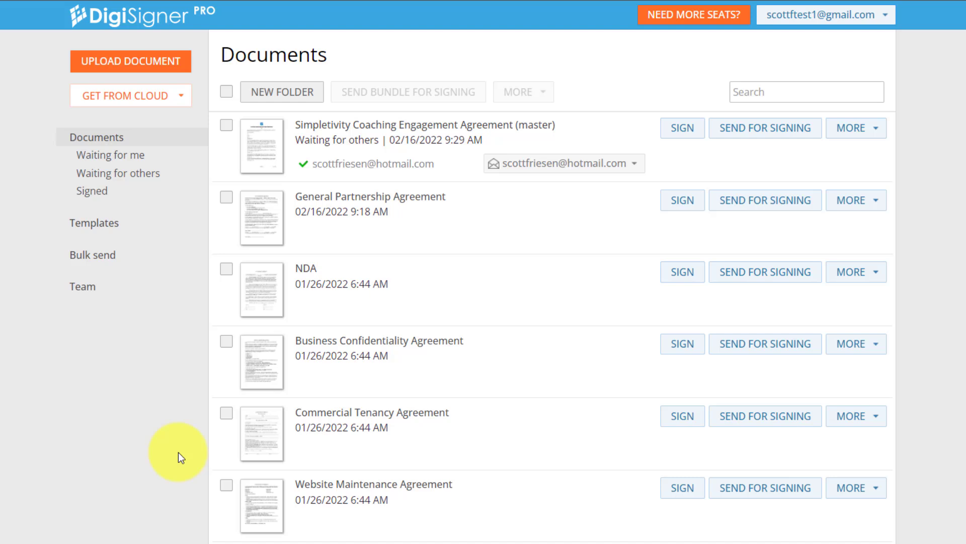
mouse_move(544, 297)
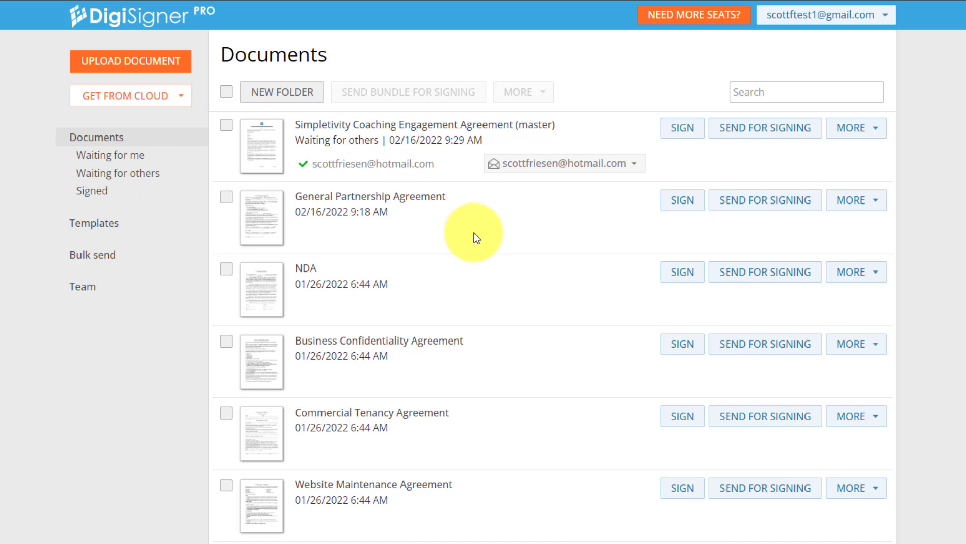
mouse_move(484, 248)
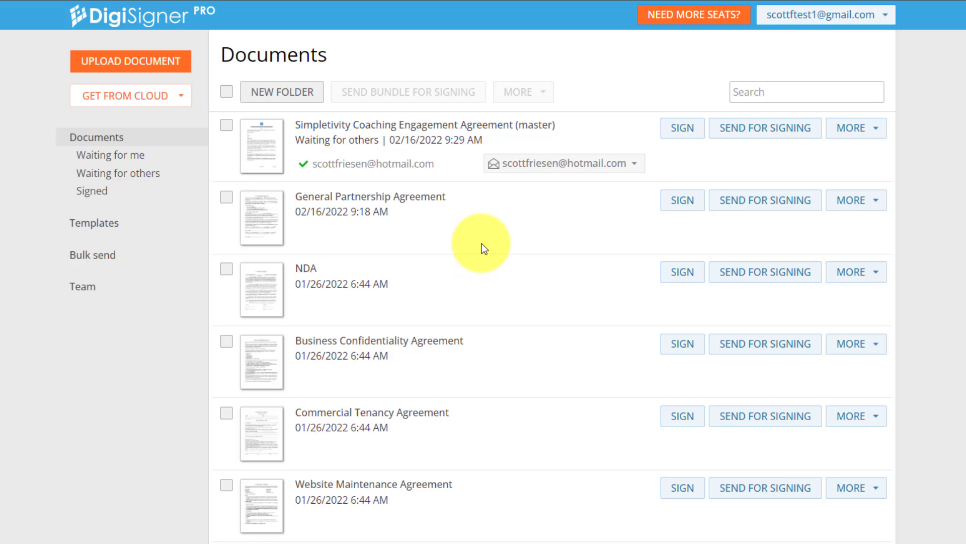
mouse_move(526, 220)
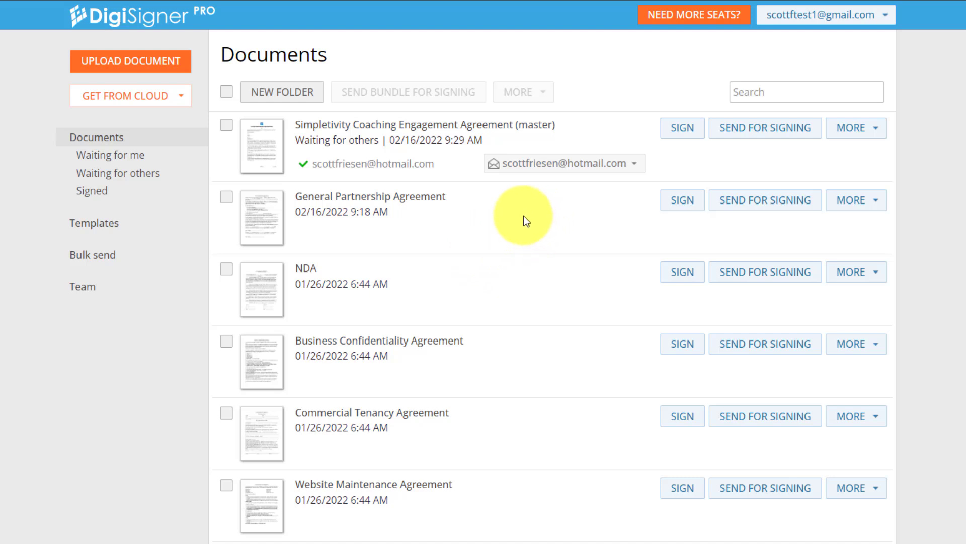
mouse_move(535, 223)
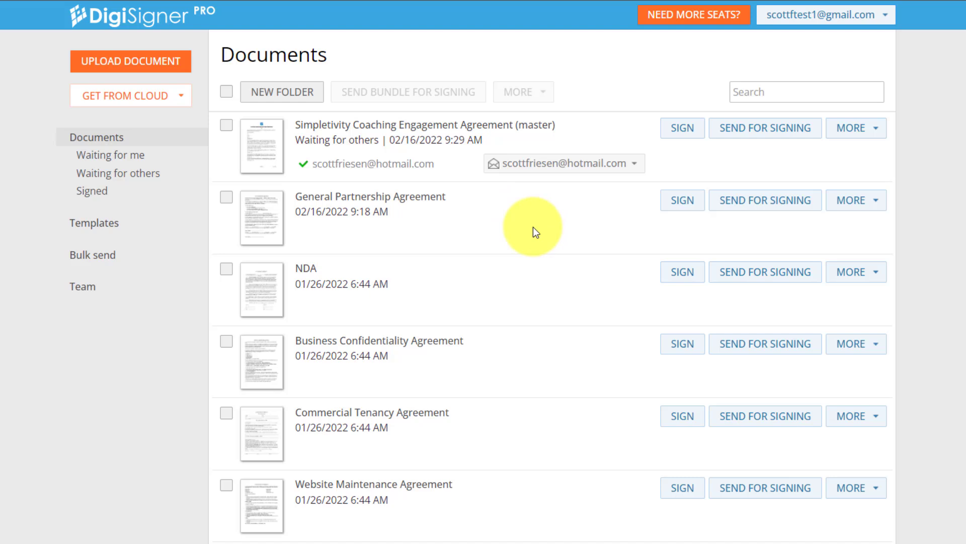
mouse_move(108, 326)
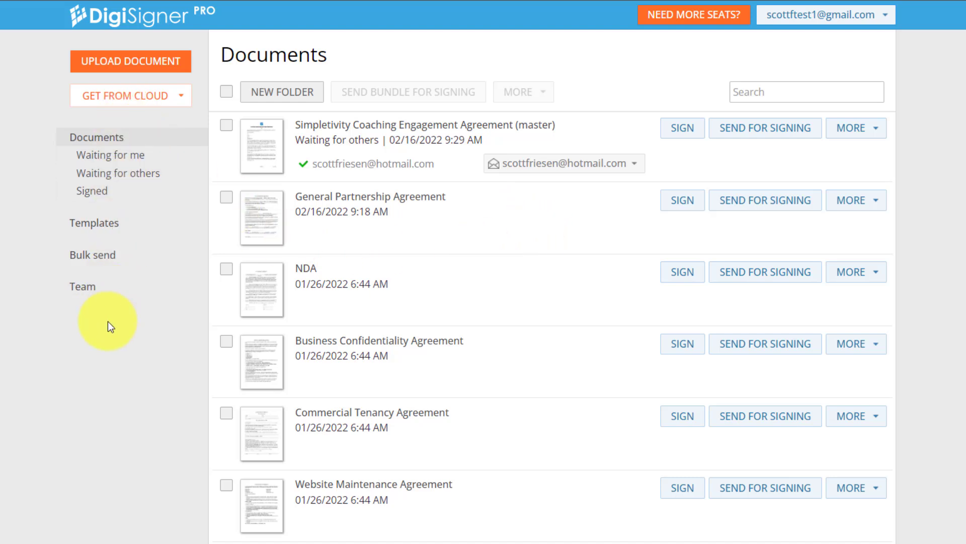
mouse_move(145, 303)
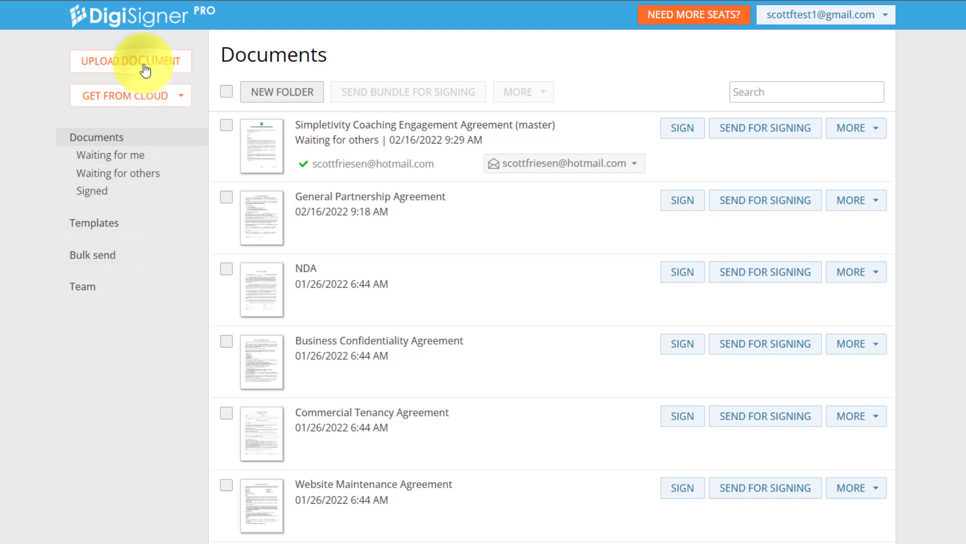
Select the Simpletivity Coaching Engagement Agreement Word file in Details view and upload it
left_click(130, 61)
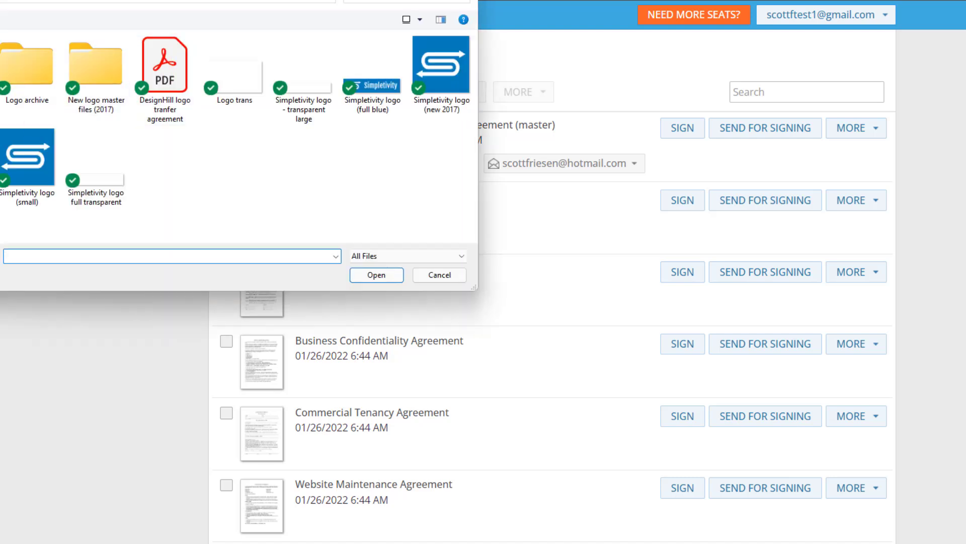
left_click(406, 20)
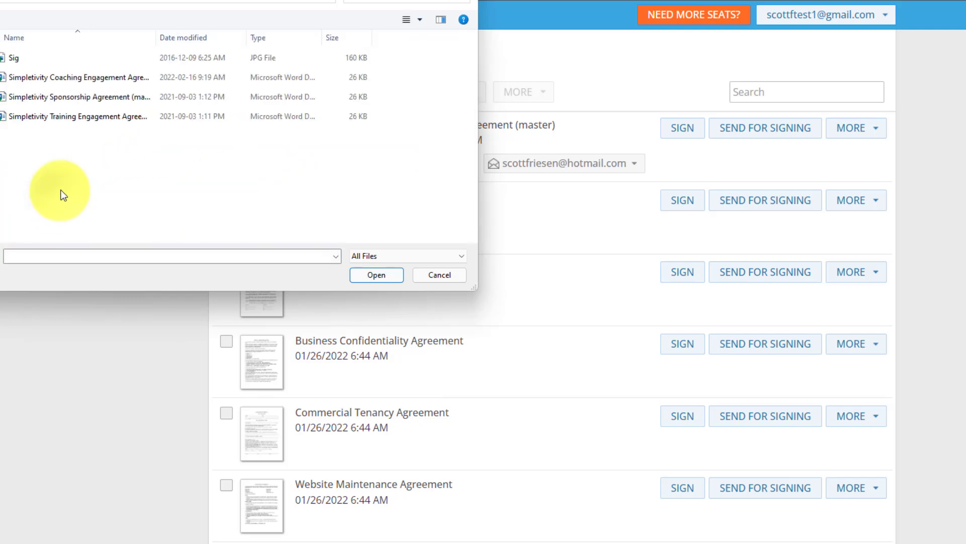
left_click(375, 275)
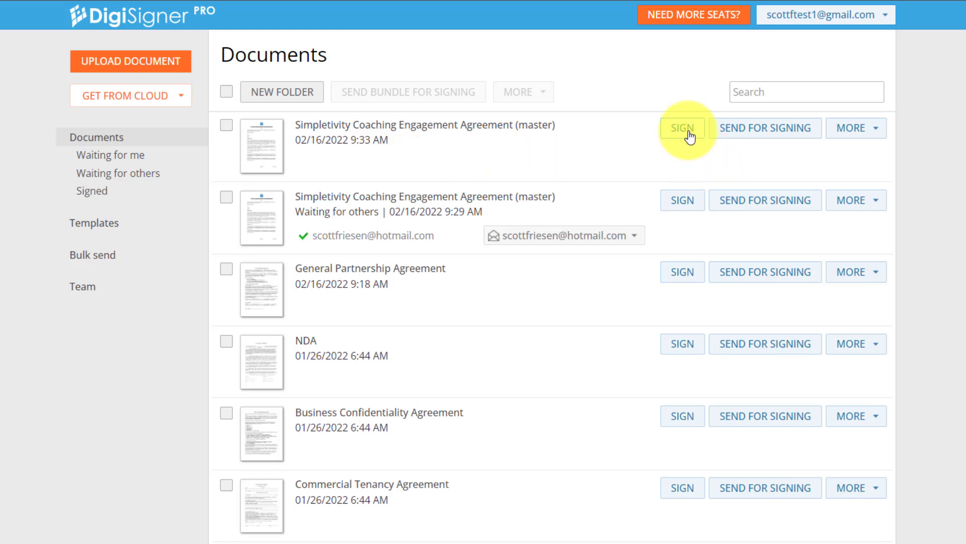
mouse_move(755, 139)
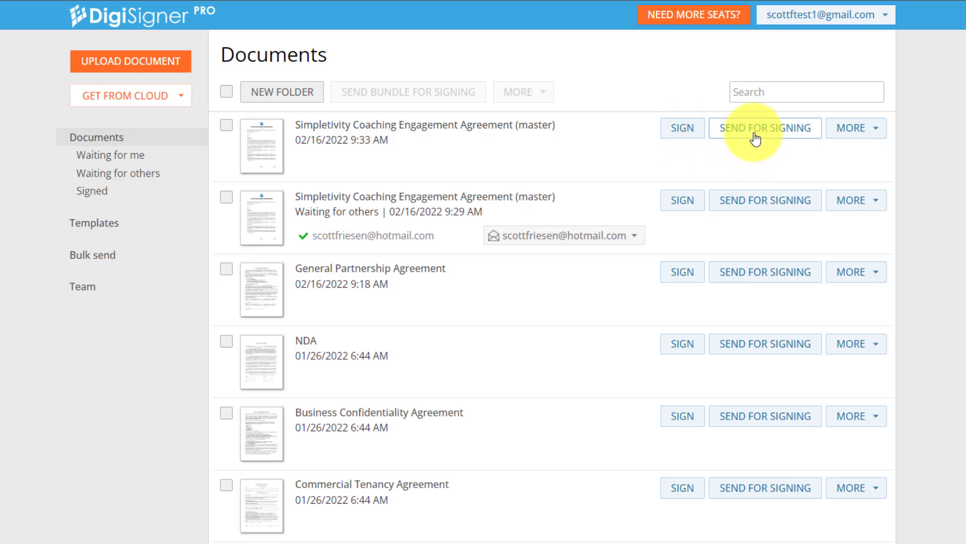
left_click(856, 127)
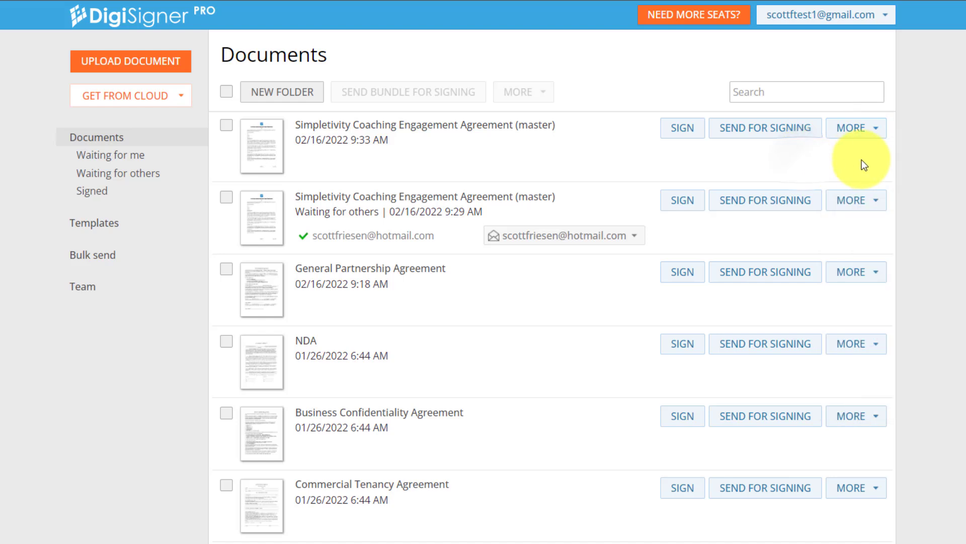
left_click(856, 128)
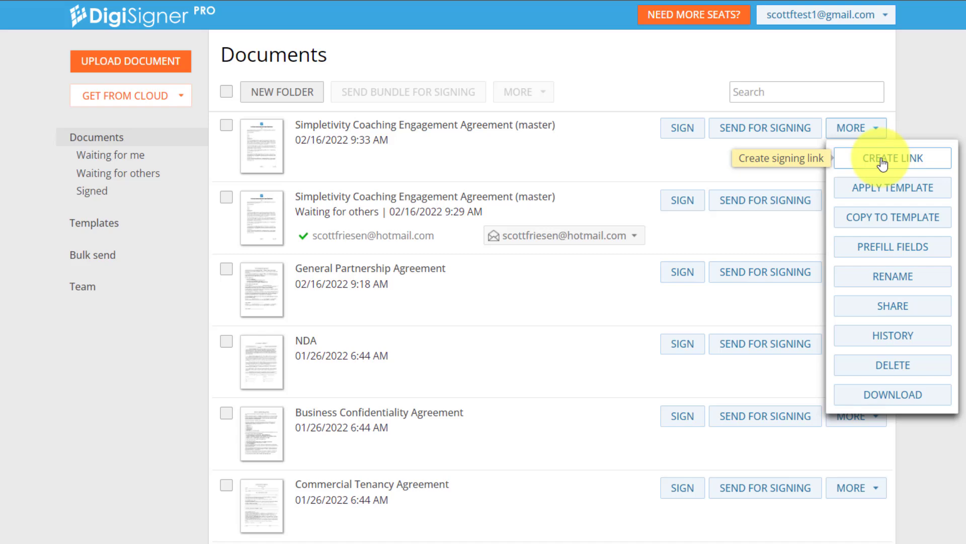
left_click(892, 158)
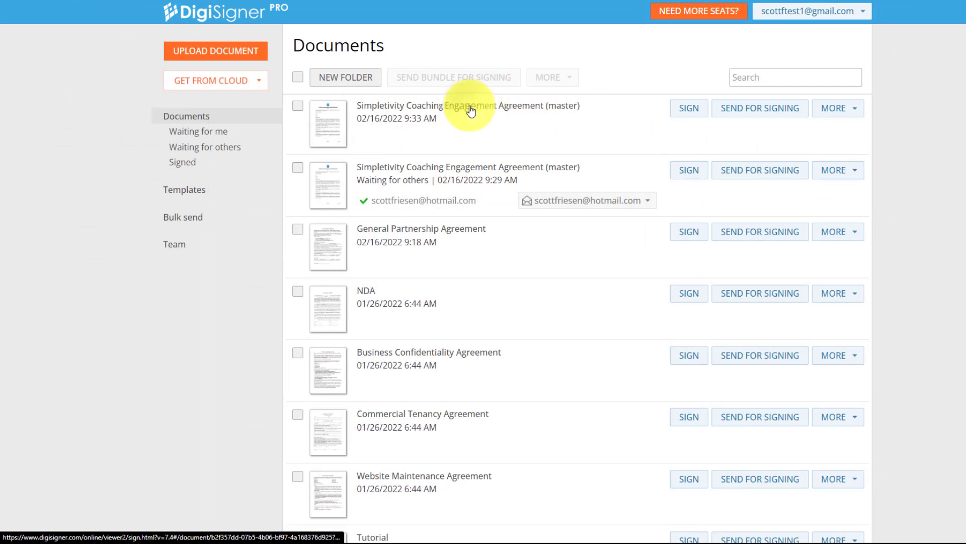
Open the coaching agreement in the editor and scroll to the Date line under the title
left_click(467, 105)
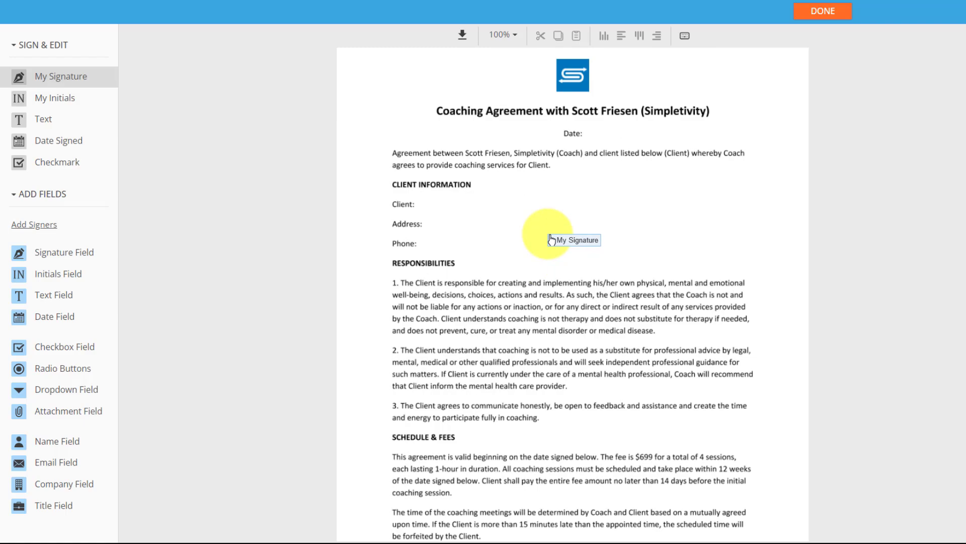
scroll("down", 3)
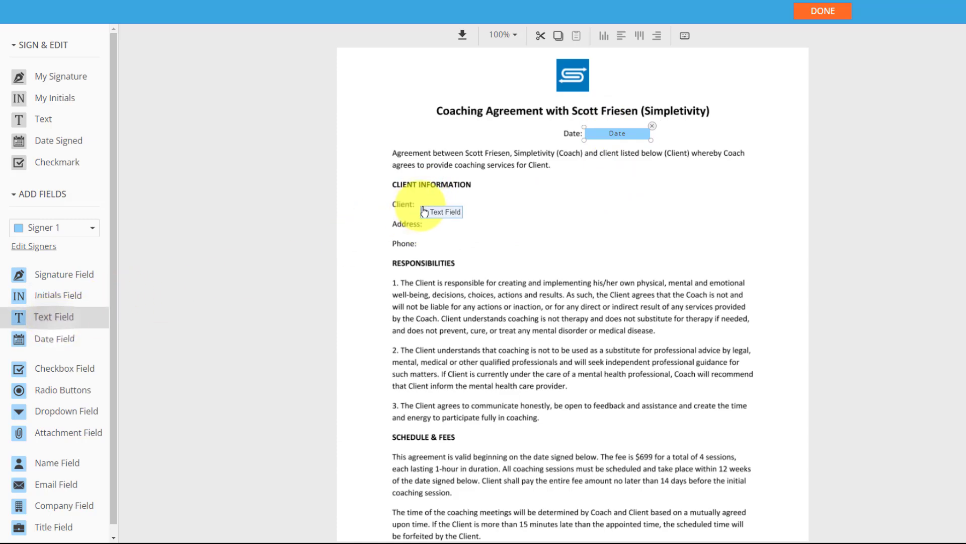
Place a text field beside Client and label it 'Client Name'
left_click_drag(441, 211, 453, 201)
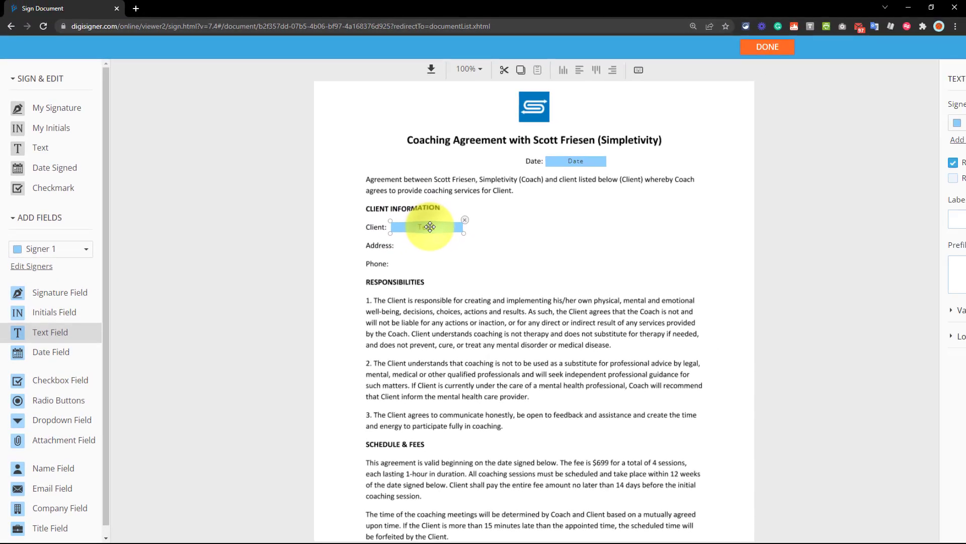
left_click(425, 227)
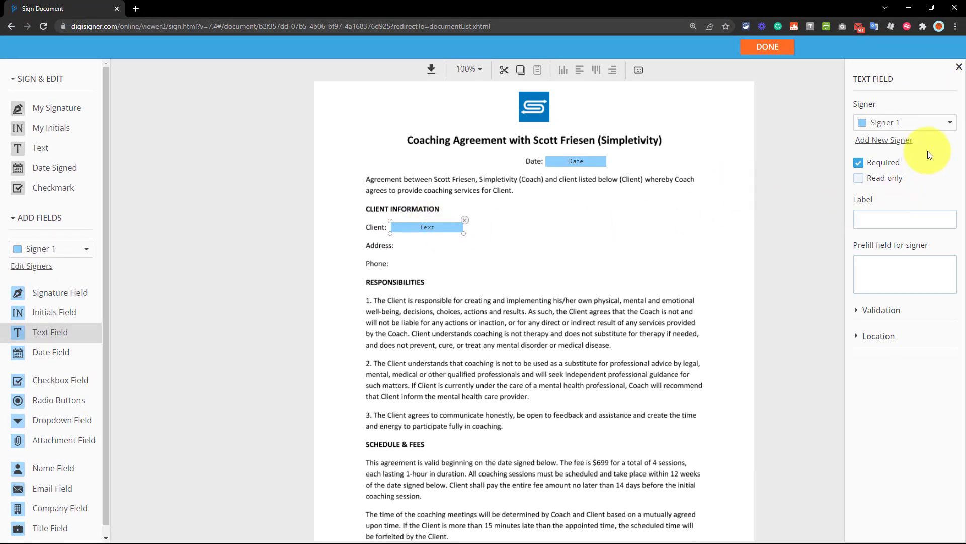
mouse_move(921, 186)
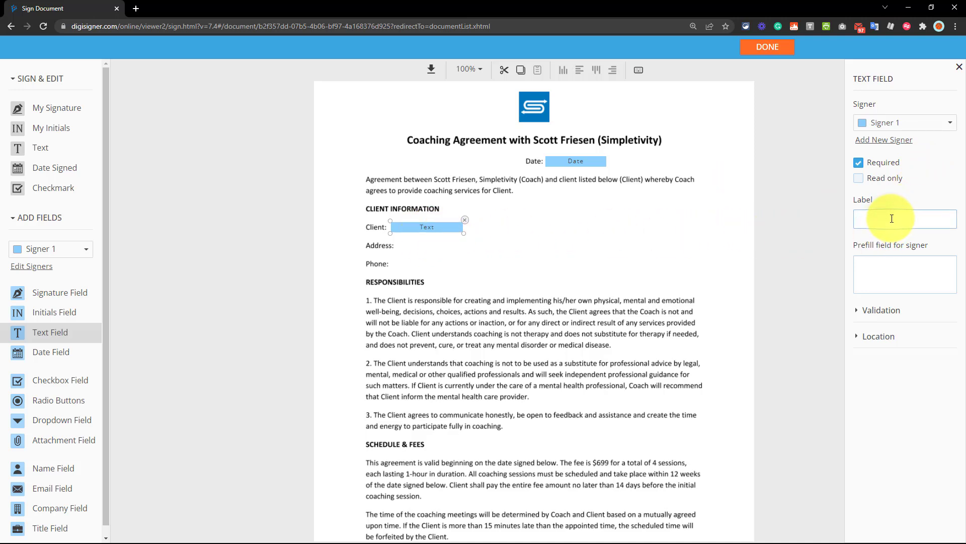
type("Client Name")
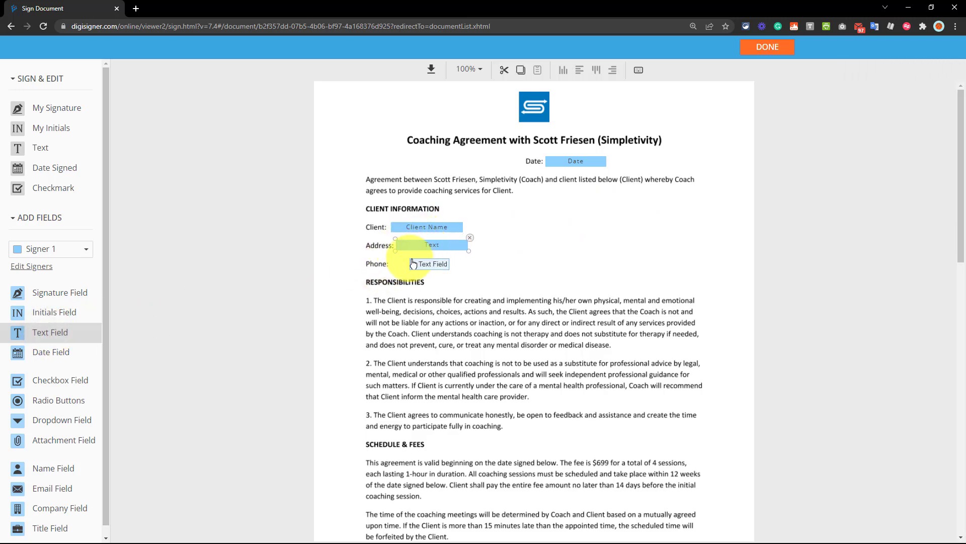
Place a text field beside Phone and scroll to the second-page signature lines
left_click(431, 263)
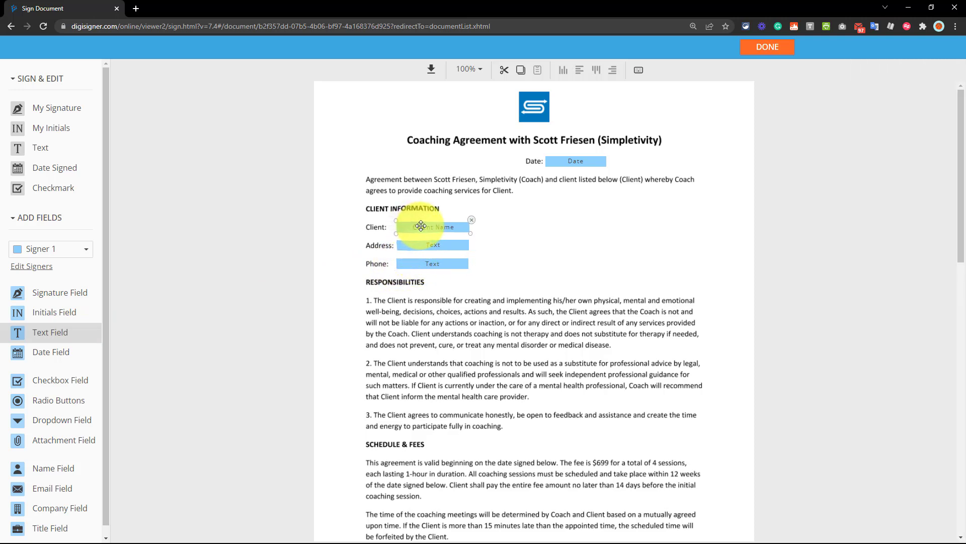
scroll("down", 3)
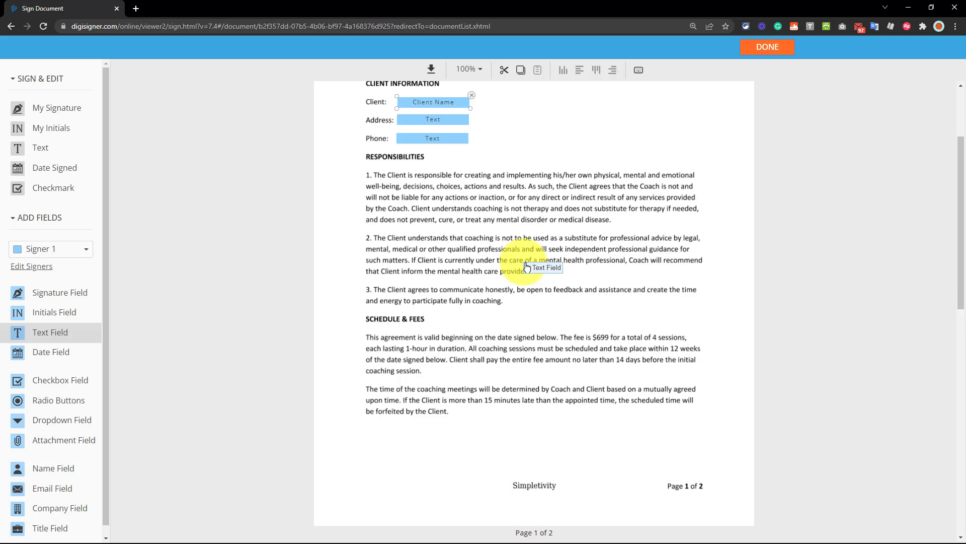
scroll("down", 3)
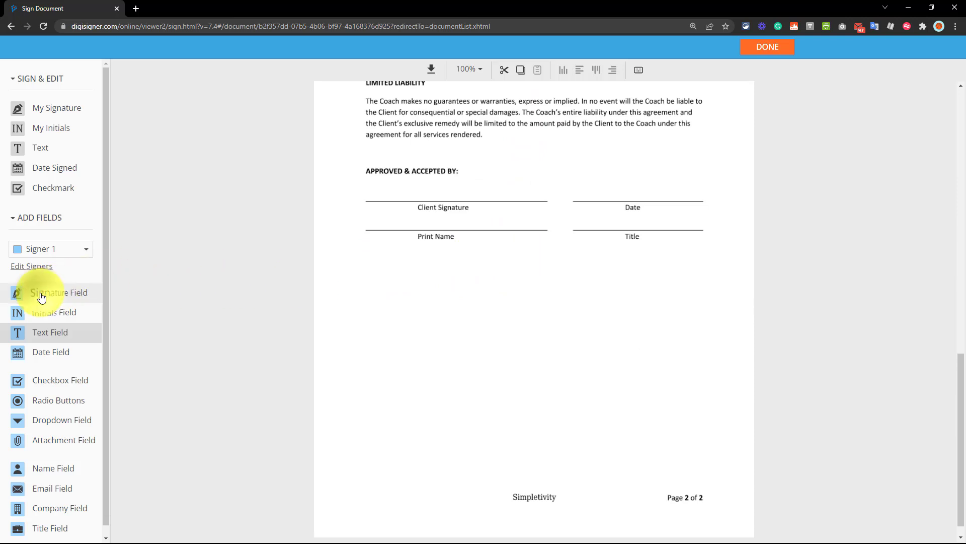
Add a signature field above Client Signature and a widened text field on the Print Name line
left_click_drag(60, 292, 413, 187)
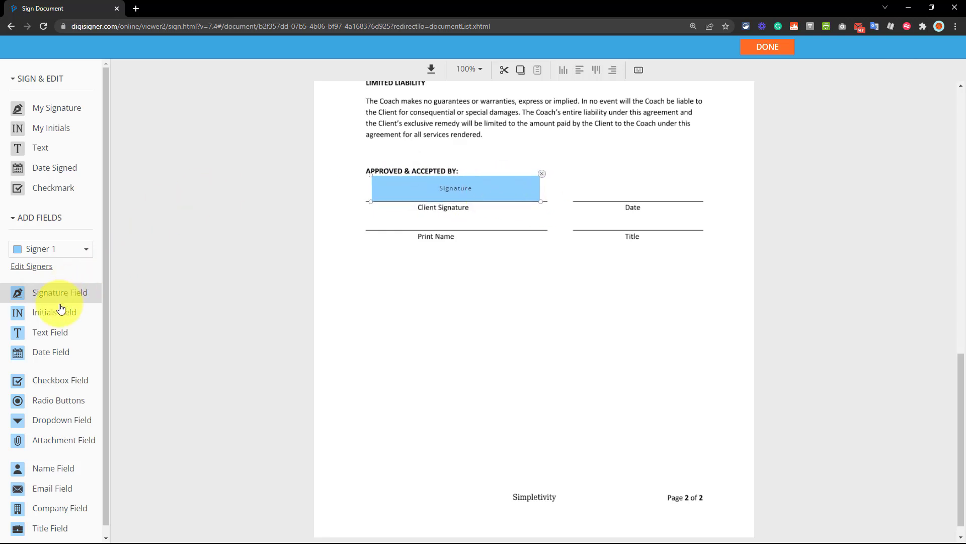
left_click(50, 333)
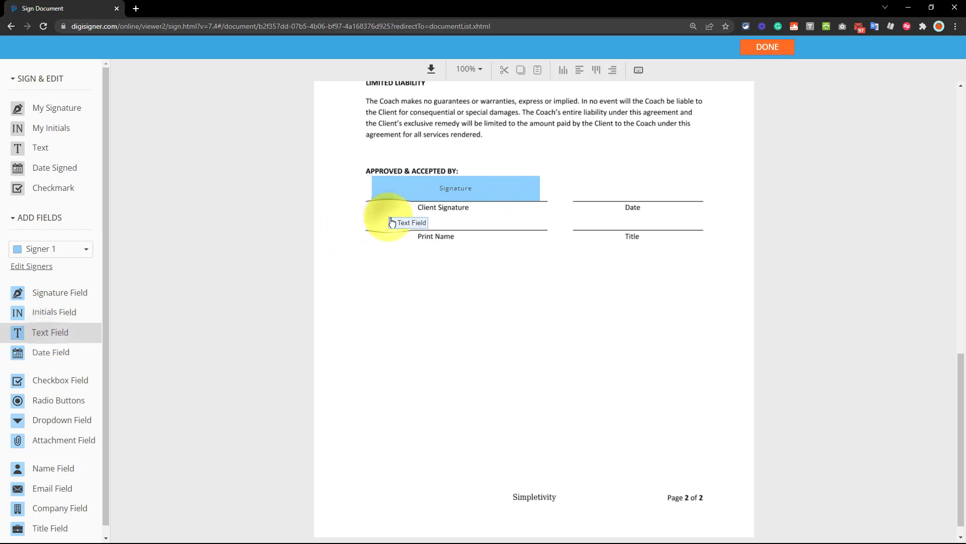
left_click(410, 222)
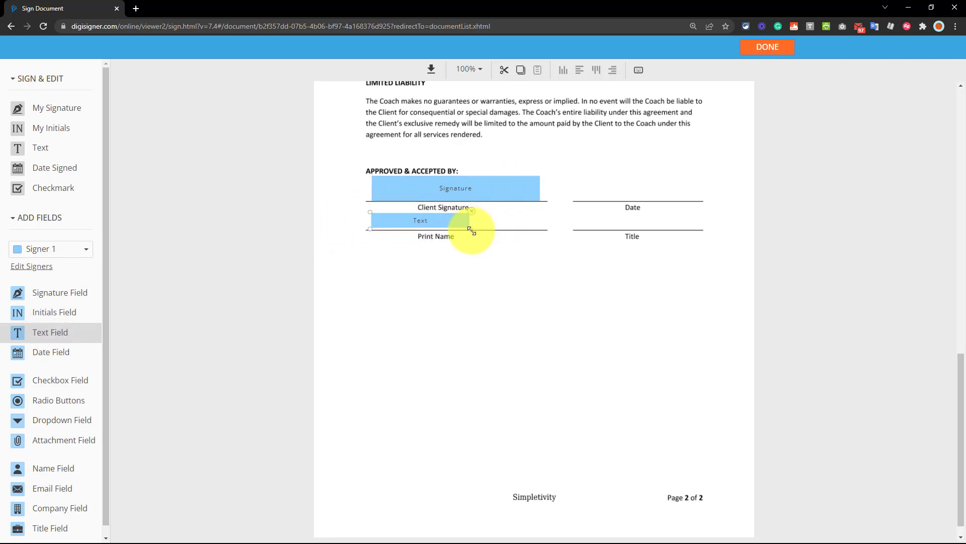
left_click_drag(472, 228, 539, 229)
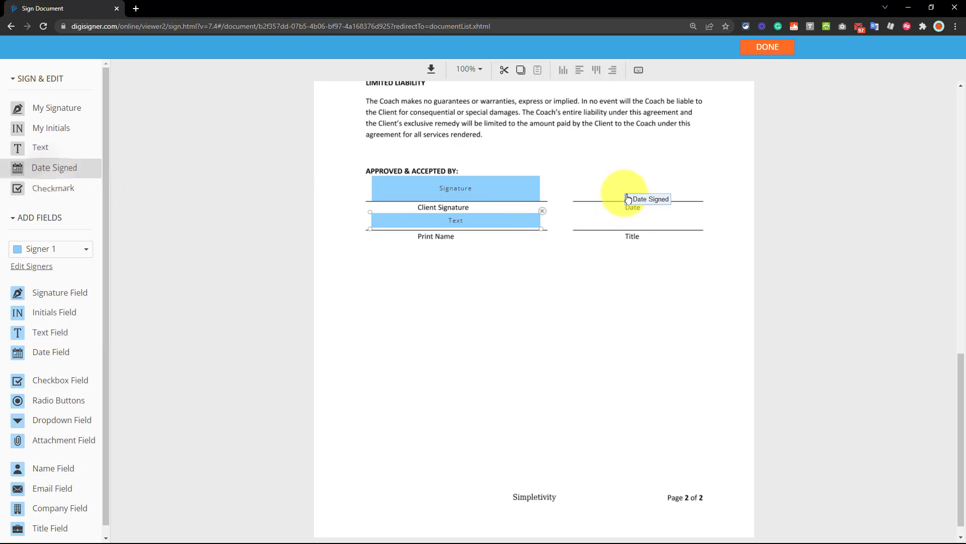
Stamp today's date on the Date line and finish editing with Done
left_click(627, 198)
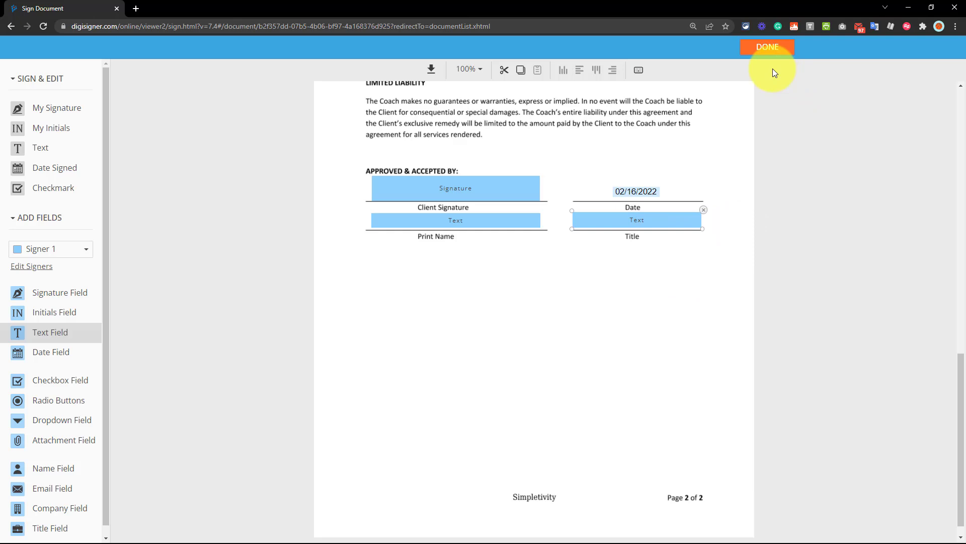
left_click(767, 47)
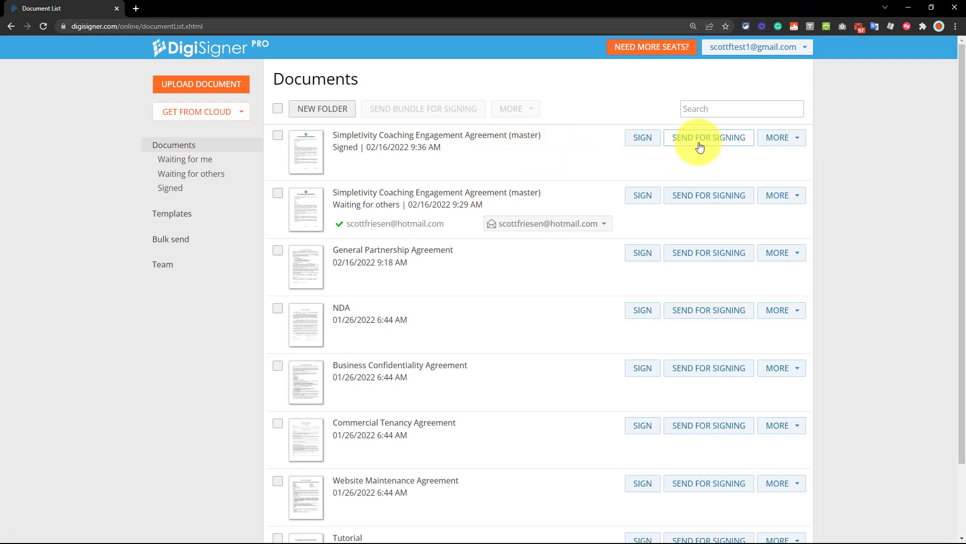
Send the agreement for signing to the suggested recipient matching 'scott'
left_click(708, 137)
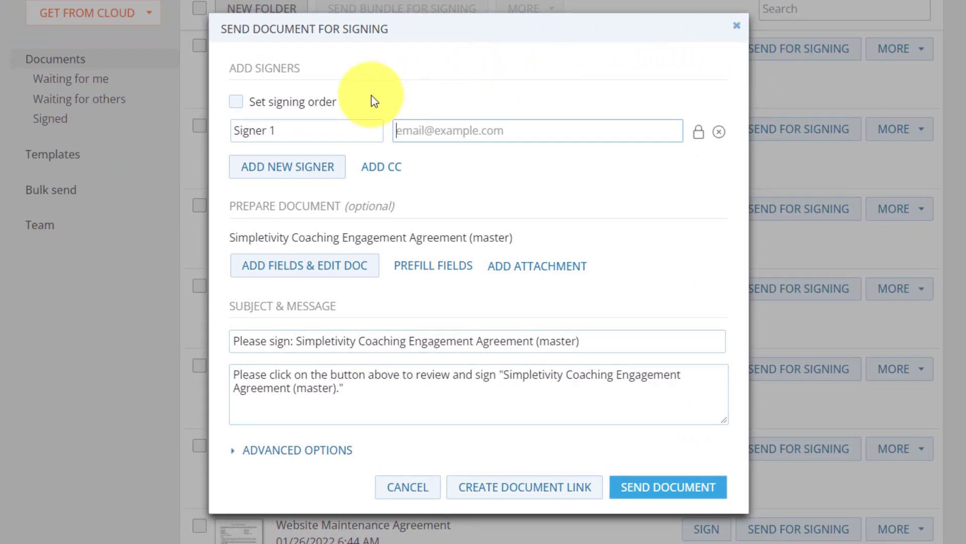
mouse_move(275, 104)
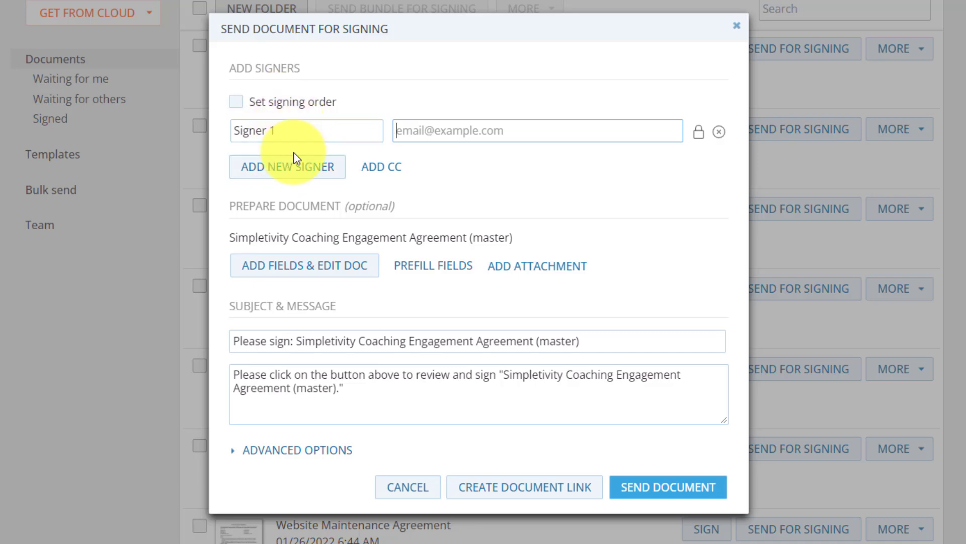
left_click(536, 129)
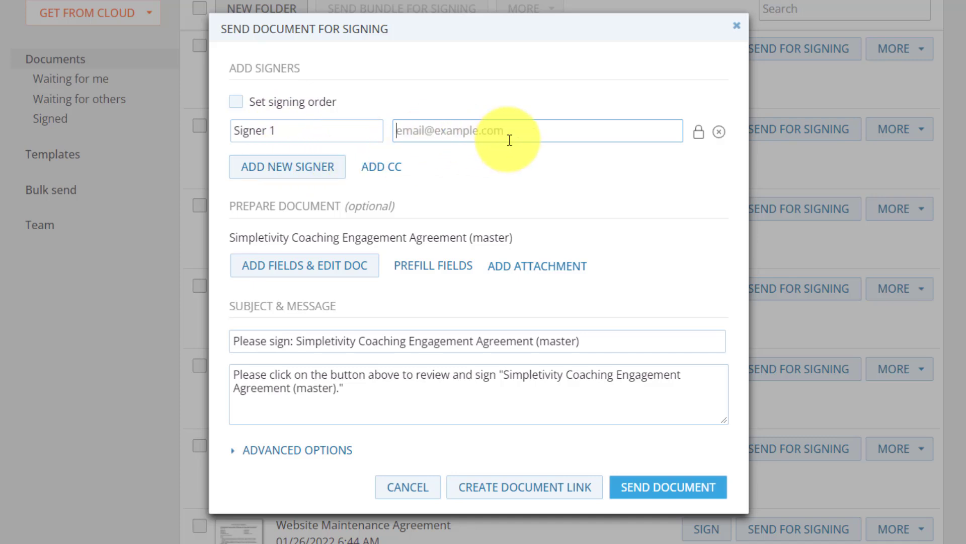
type("scott")
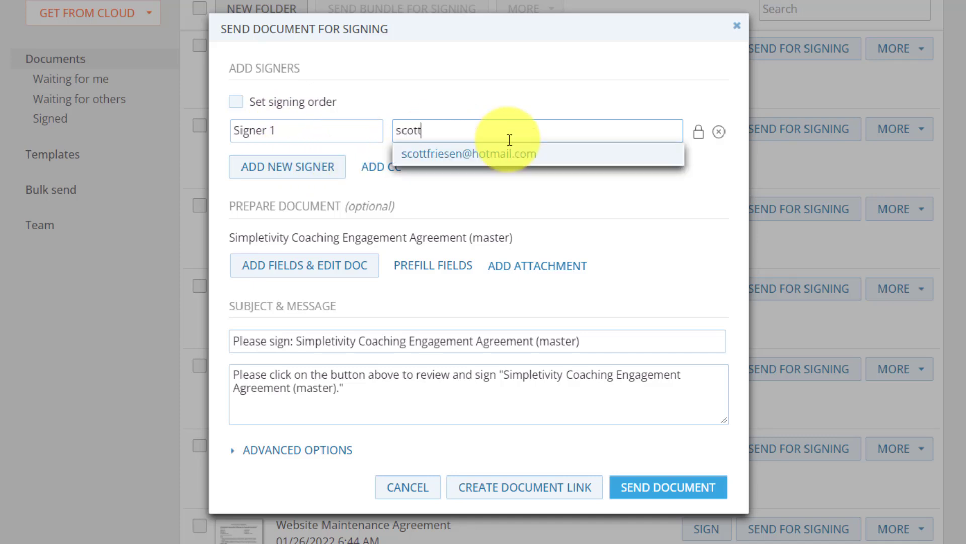
left_click(470, 153)
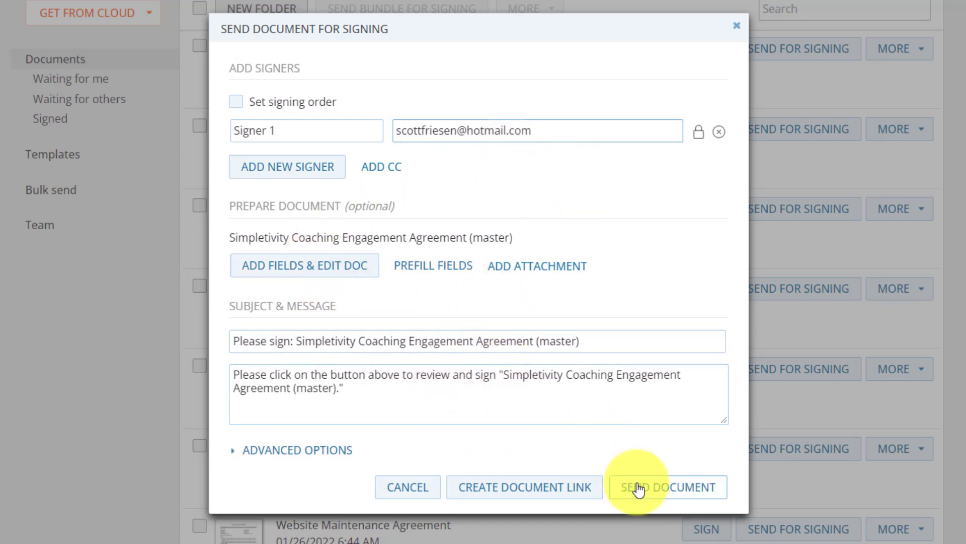
left_click(668, 486)
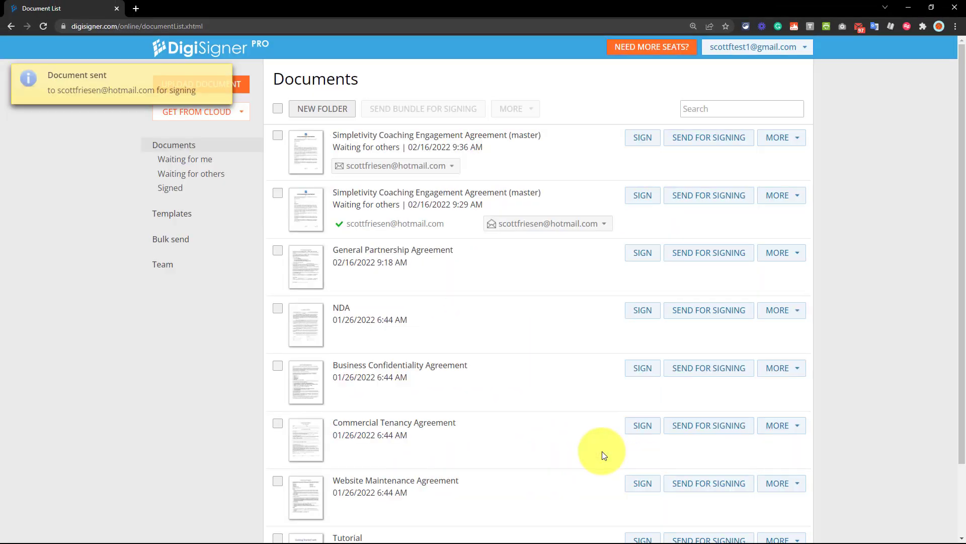
mouse_move(482, 172)
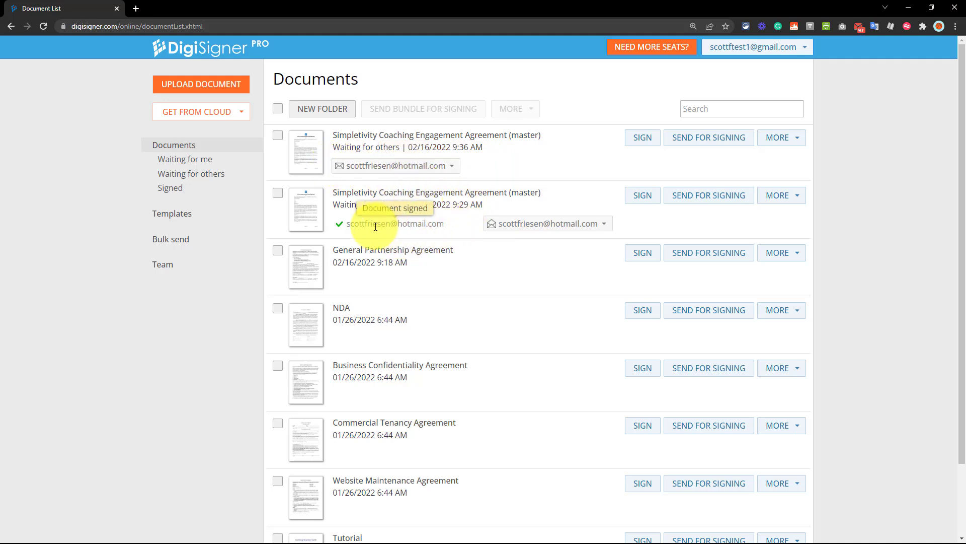
mouse_move(379, 227)
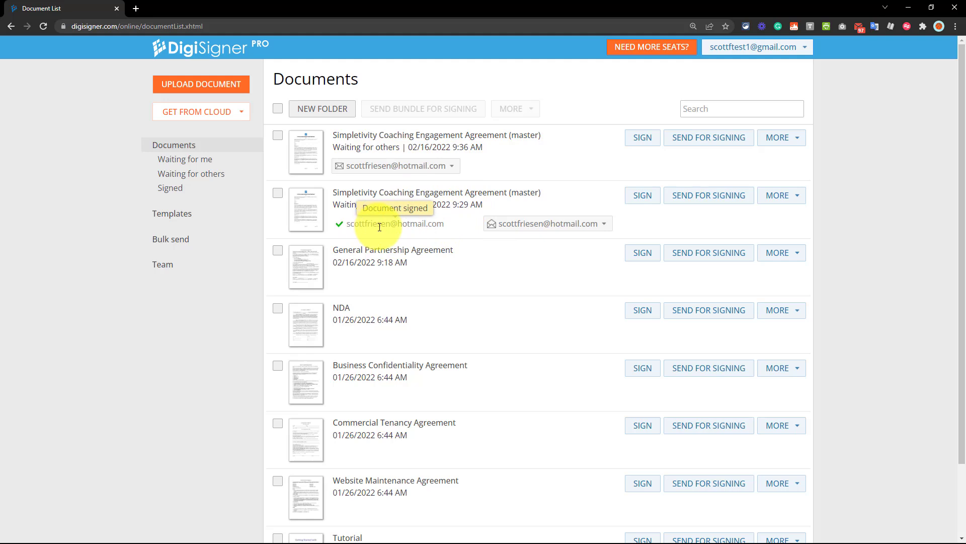
mouse_move(507, 240)
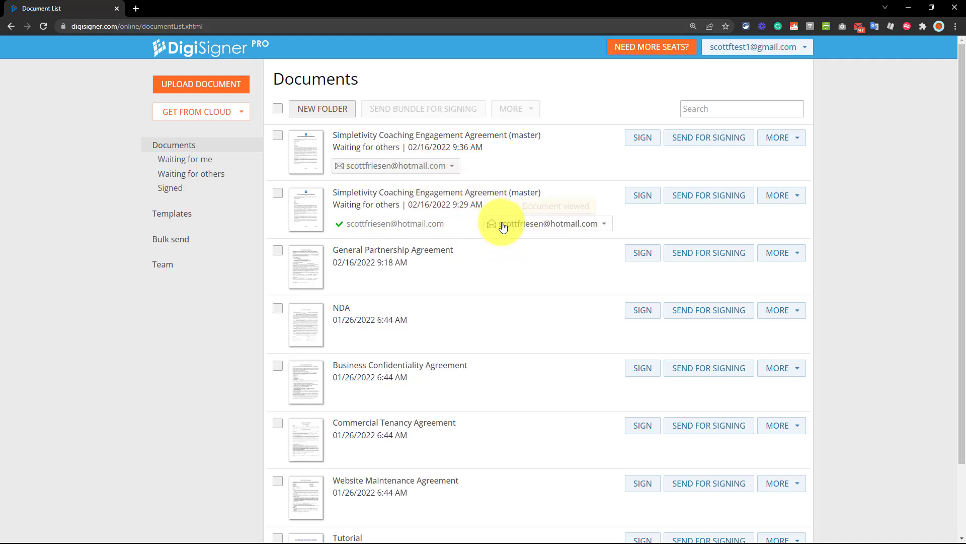
mouse_move(499, 169)
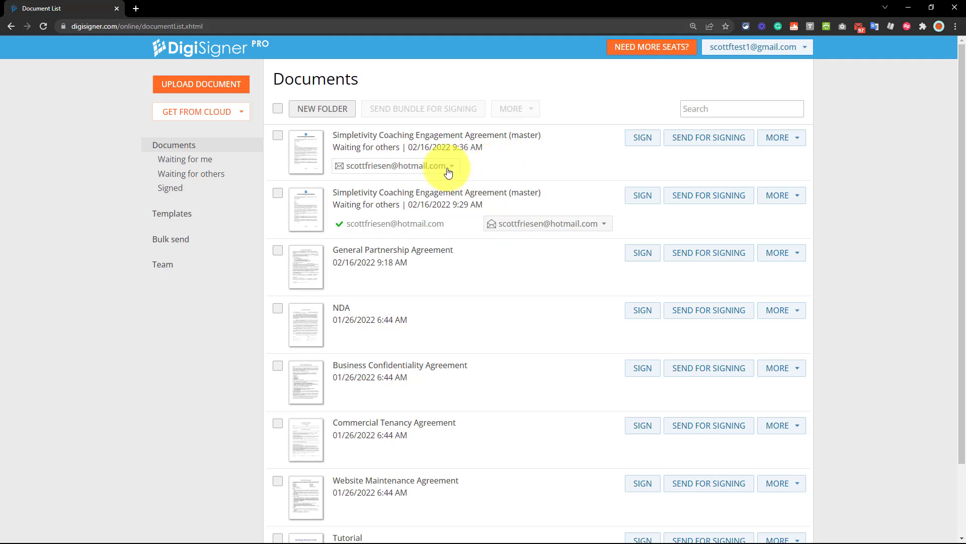
Resend the newest agreement to its waiting signer from the signer dropdown
left_click(451, 166)
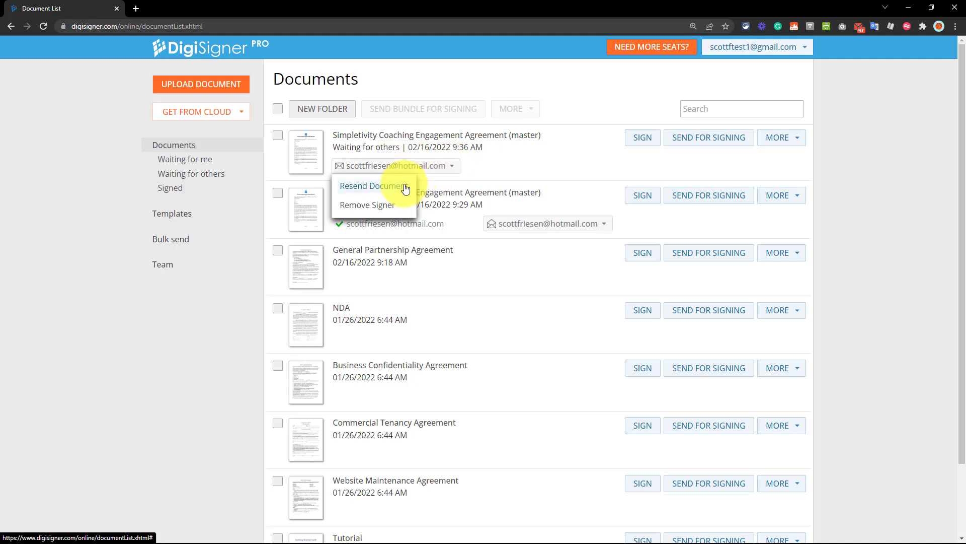
left_click(544, 167)
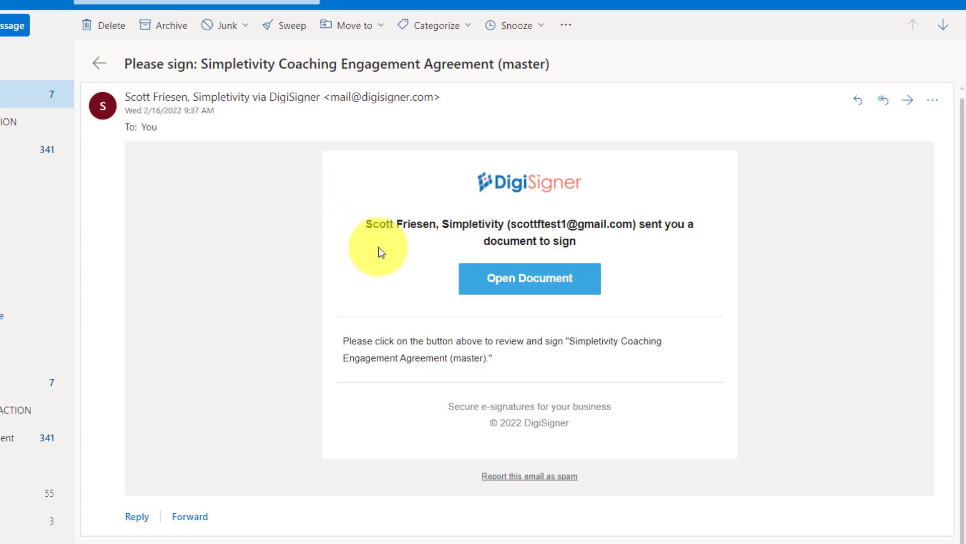
mouse_move(529, 277)
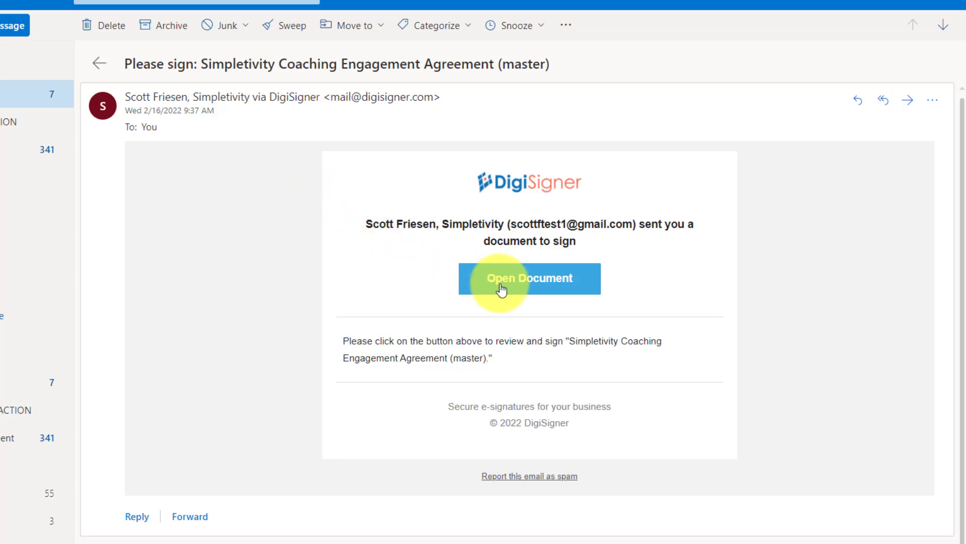
Open the agreement from the DigiSigner email's Open Document button
left_click(528, 278)
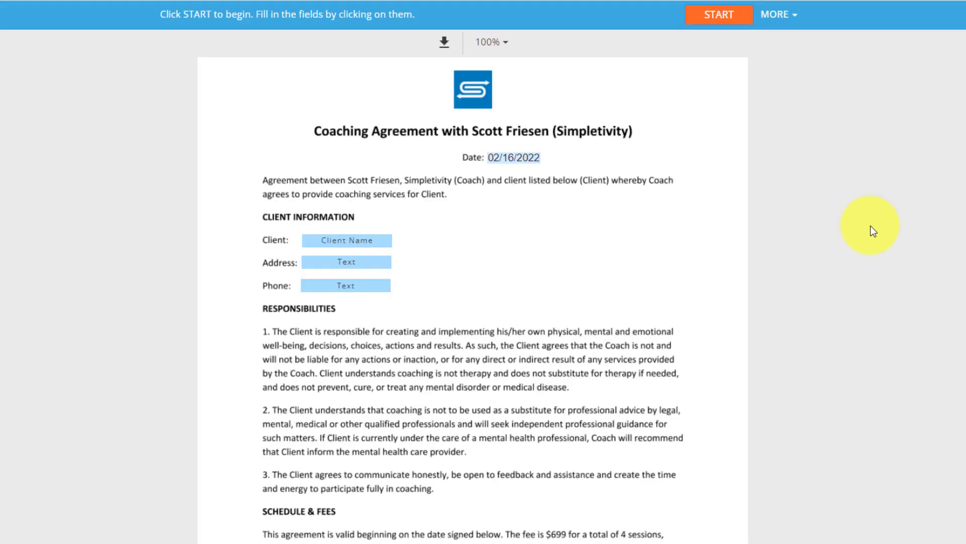
Agree to electronic records and signatures and get started with signing
left_click(718, 14)
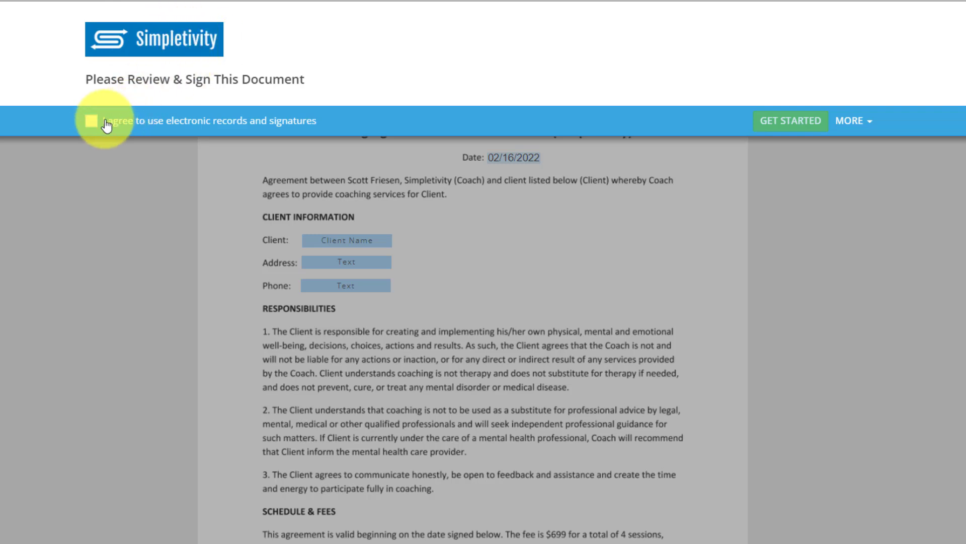
left_click(91, 121)
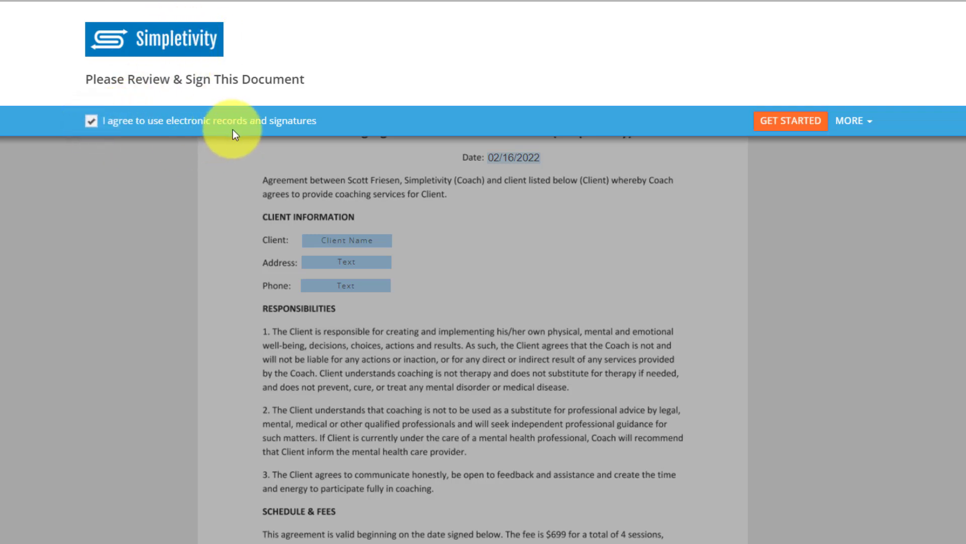
left_click(790, 121)
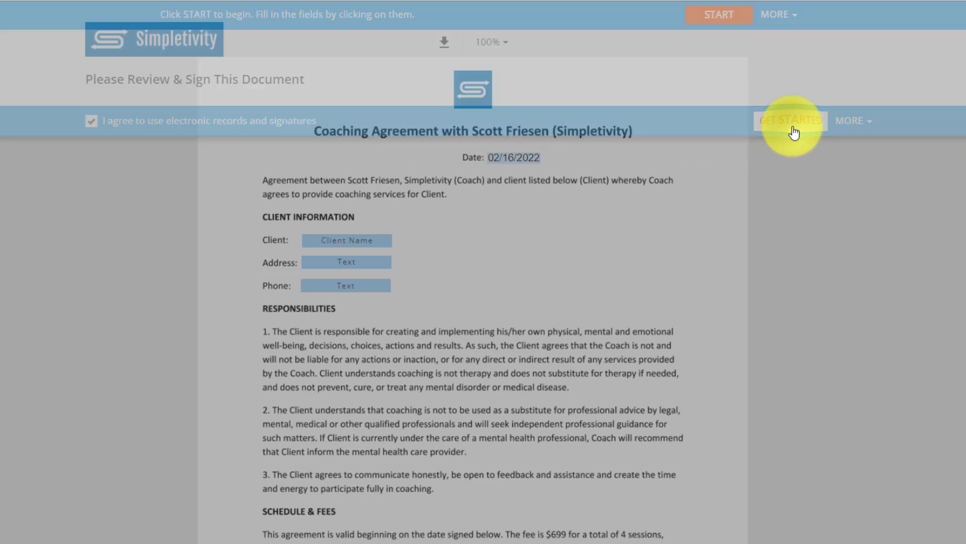
left_click(791, 120)
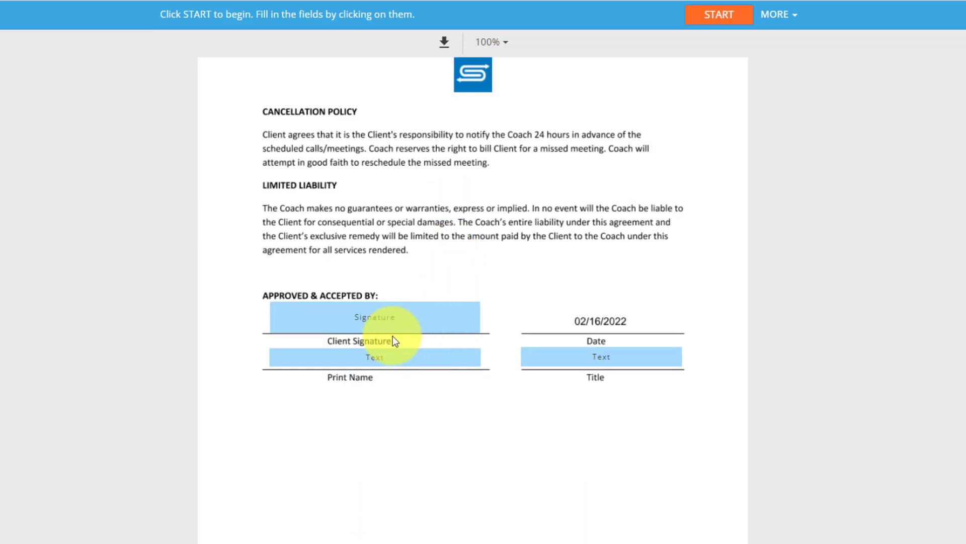
Apply the typed signature to the Client Signature field and move to the Client name field
left_click(374, 316)
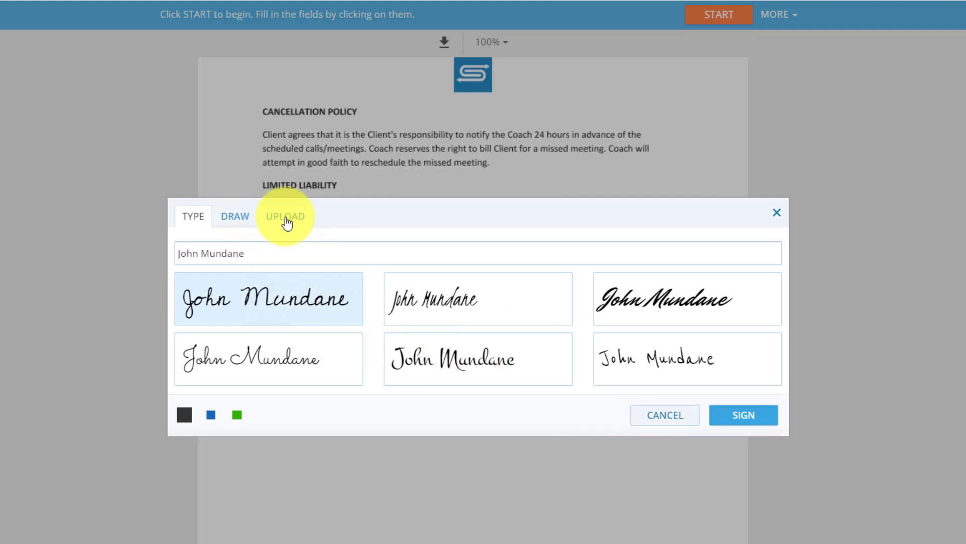
left_click(743, 414)
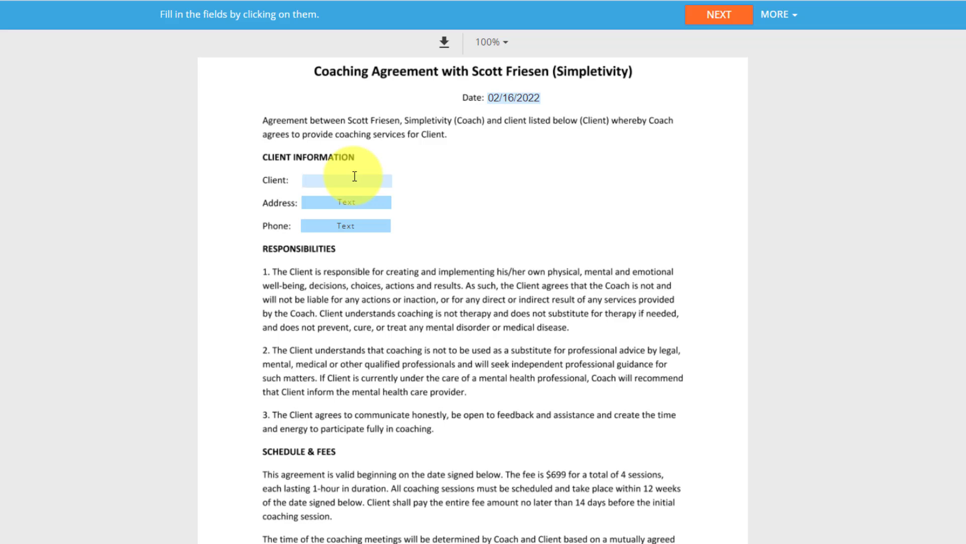
left_click(347, 180)
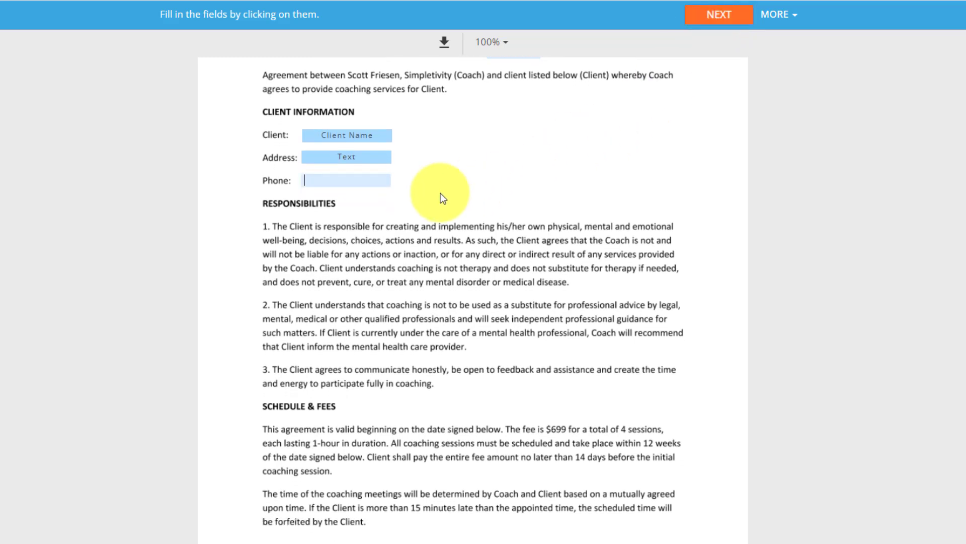
mouse_move(451, 188)
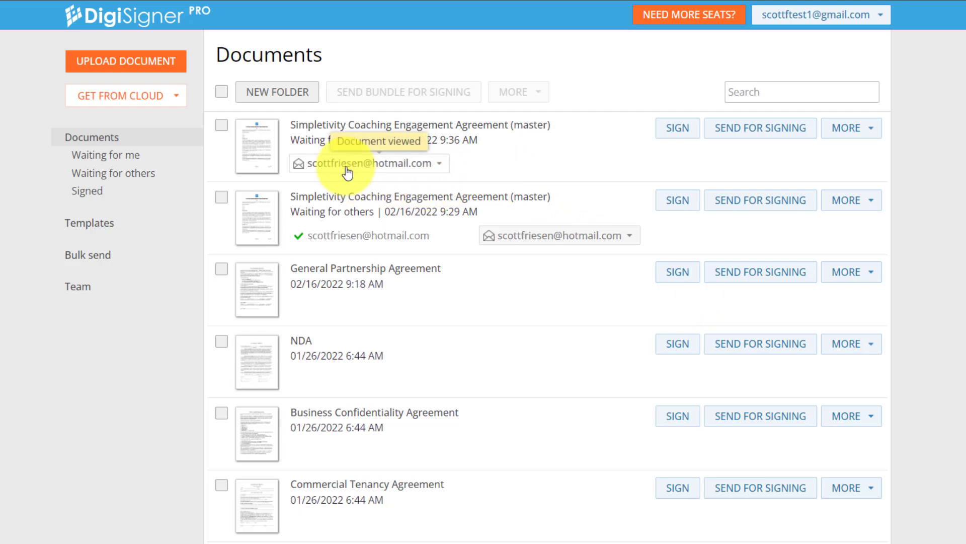
mouse_move(496, 171)
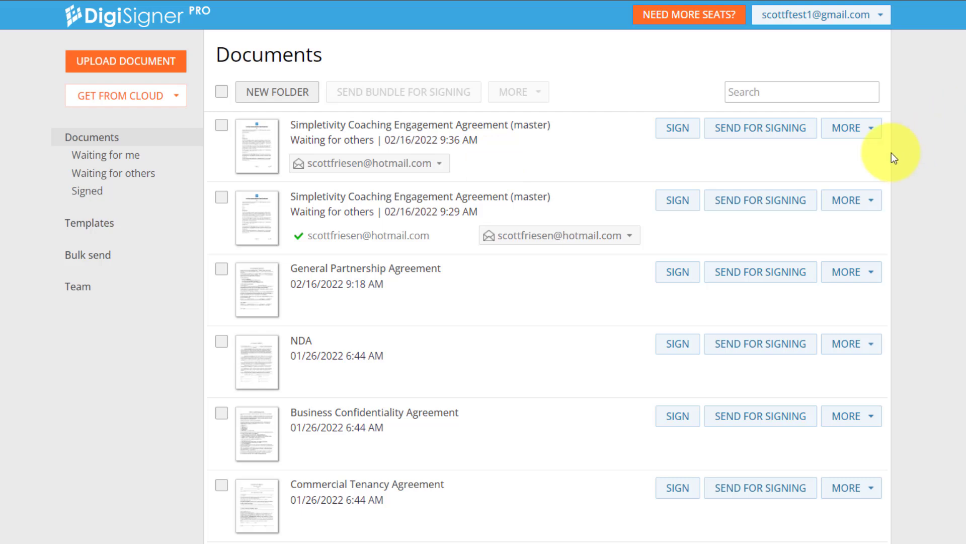
Return to the Documents list and check the newest agreement's recipient status
left_click(851, 127)
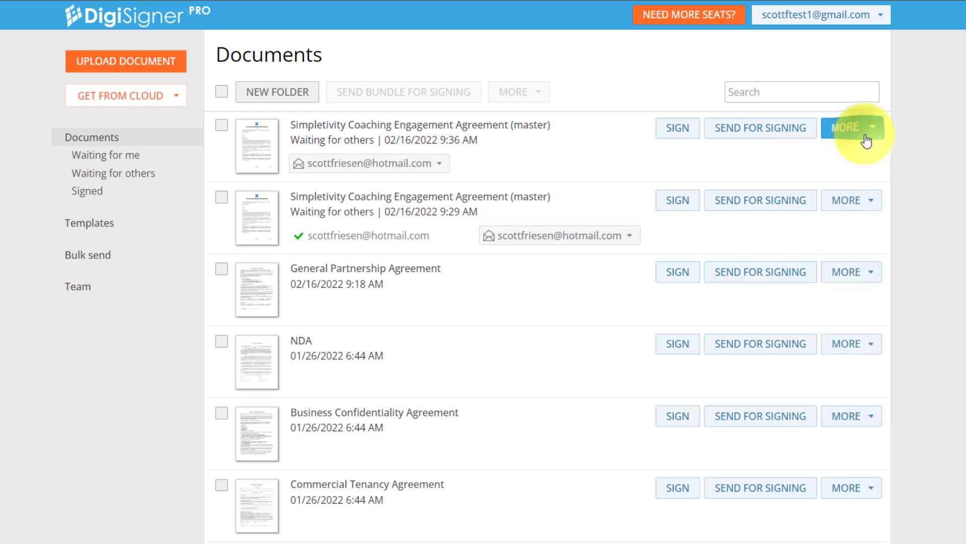
Create a reusable signing link for the newest coaching agreement via More actions
left_click(846, 127)
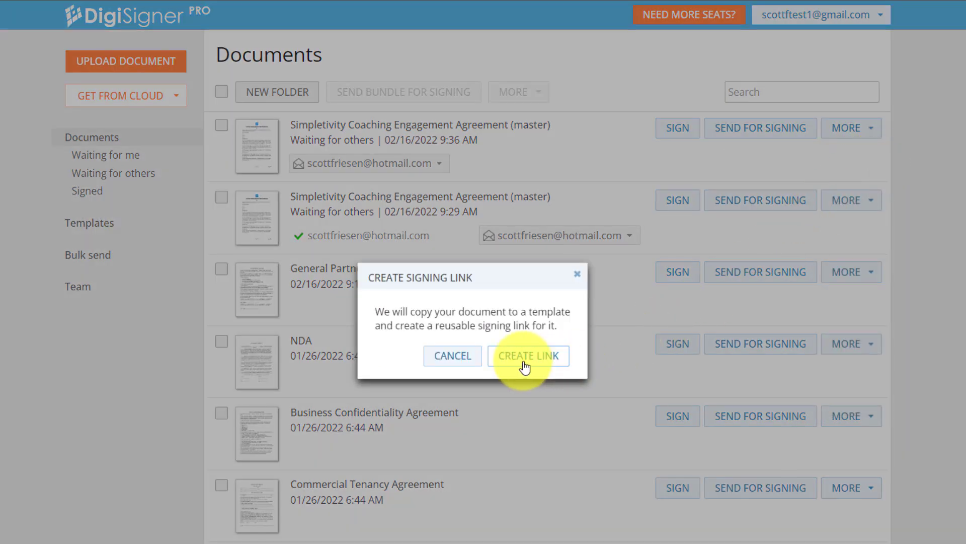
left_click(527, 355)
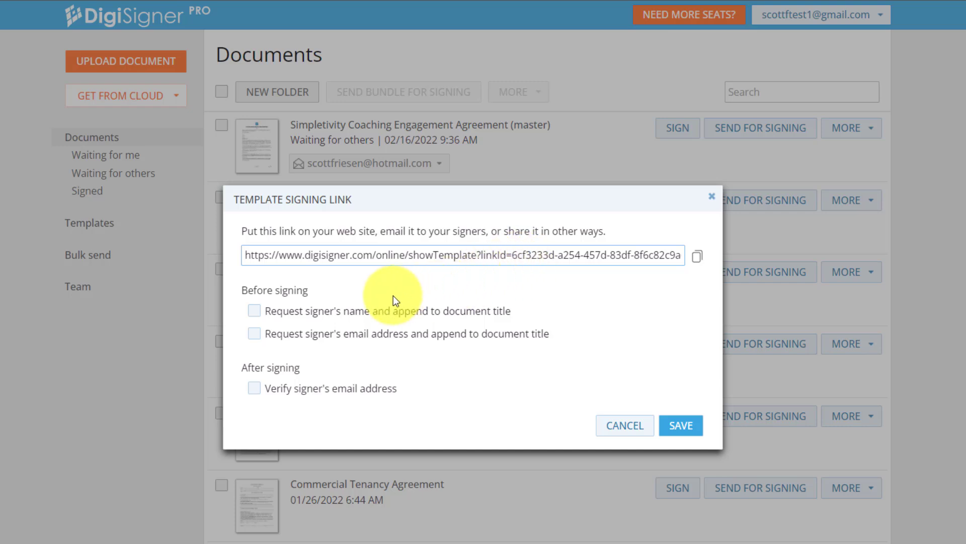
mouse_move(327, 299)
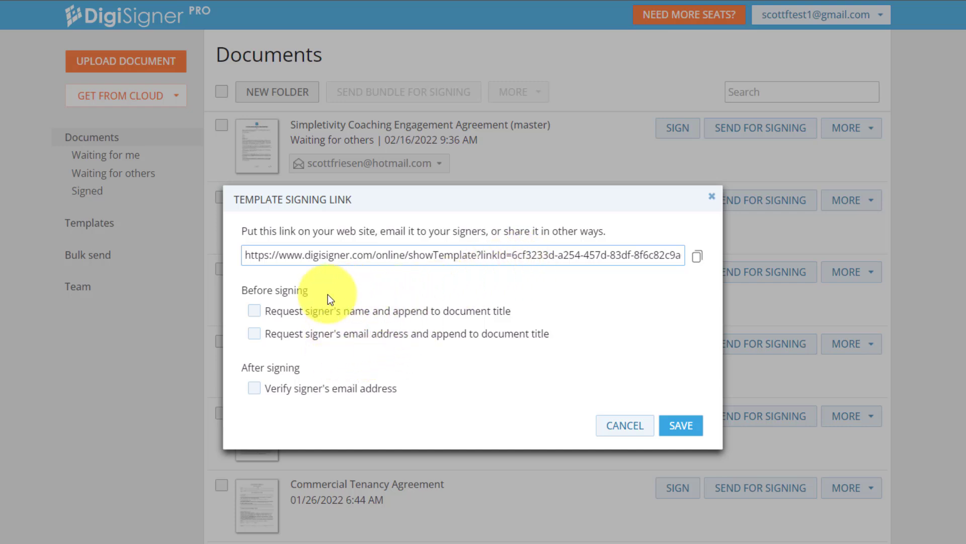
mouse_move(340, 290)
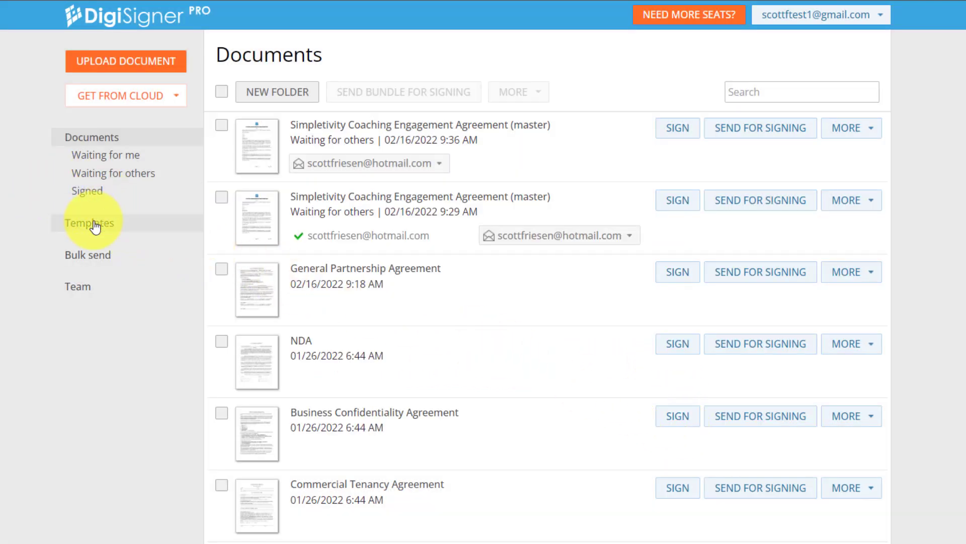
Show the coaching agreement template's saved signing link from the Templates list
left_click(90, 222)
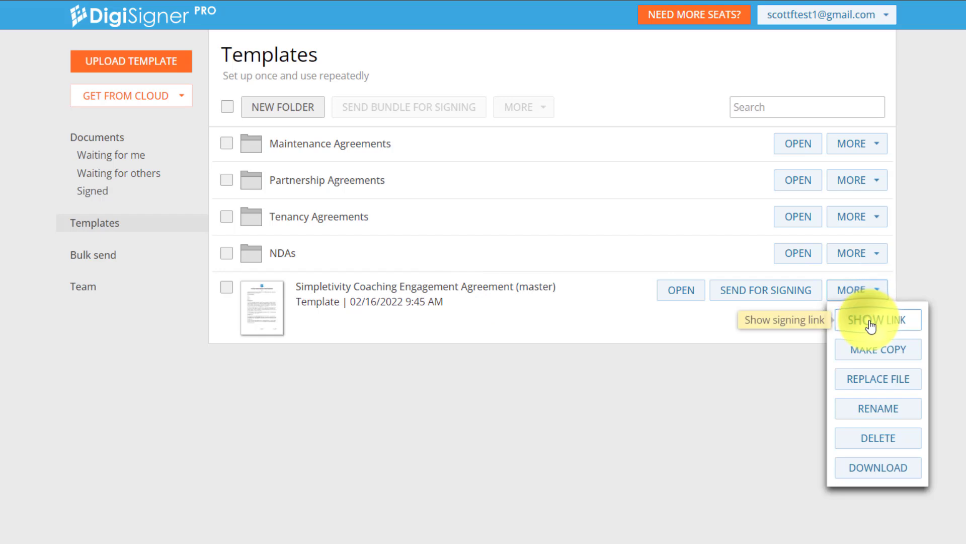
left_click(878, 319)
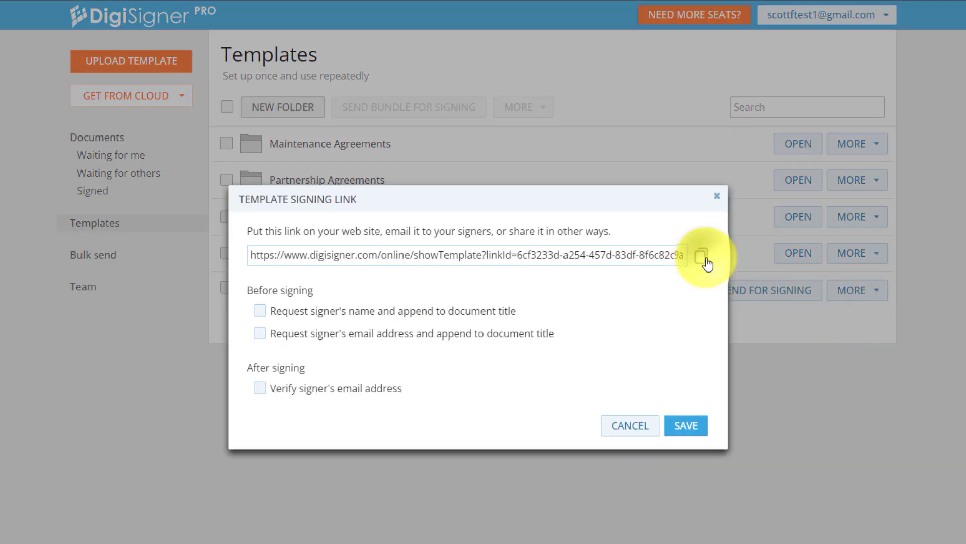